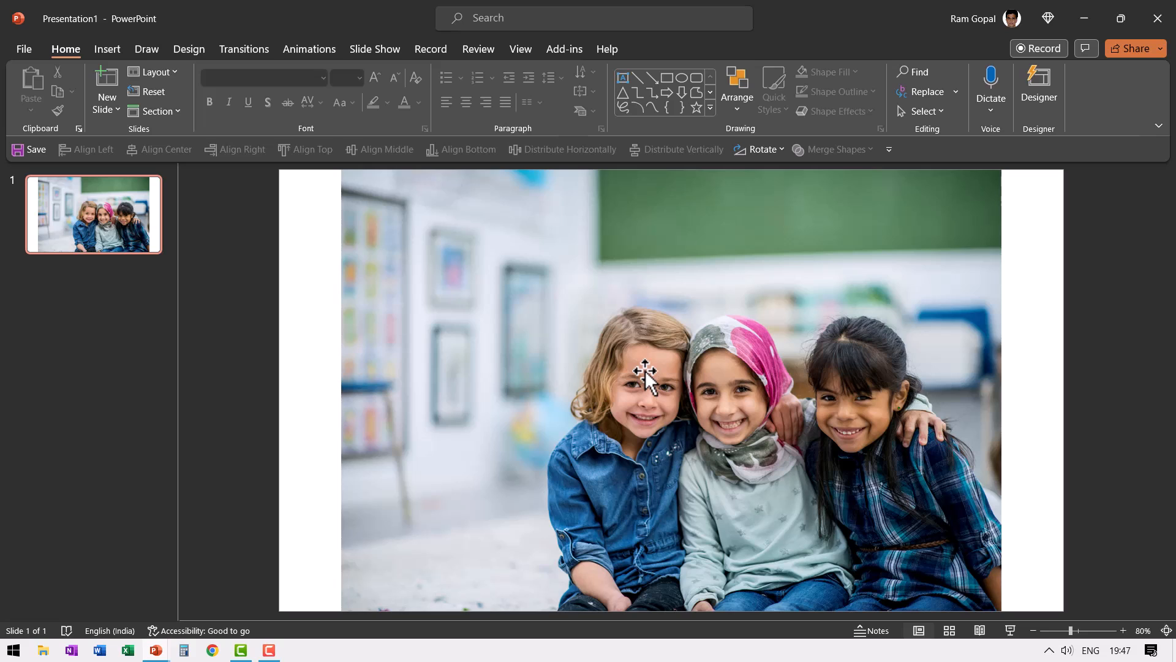
mouse_move(634, 308)
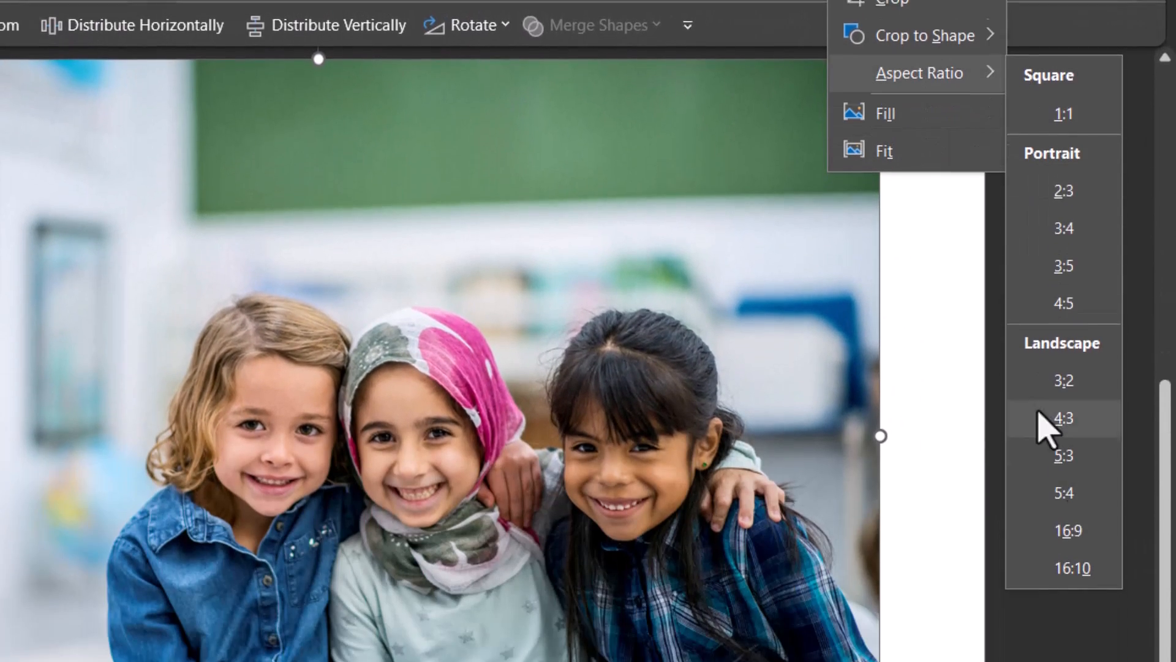
Step: Crop the classroom photo to 16:9 and enlarge it to cover slide 1
left_click(1063, 418)
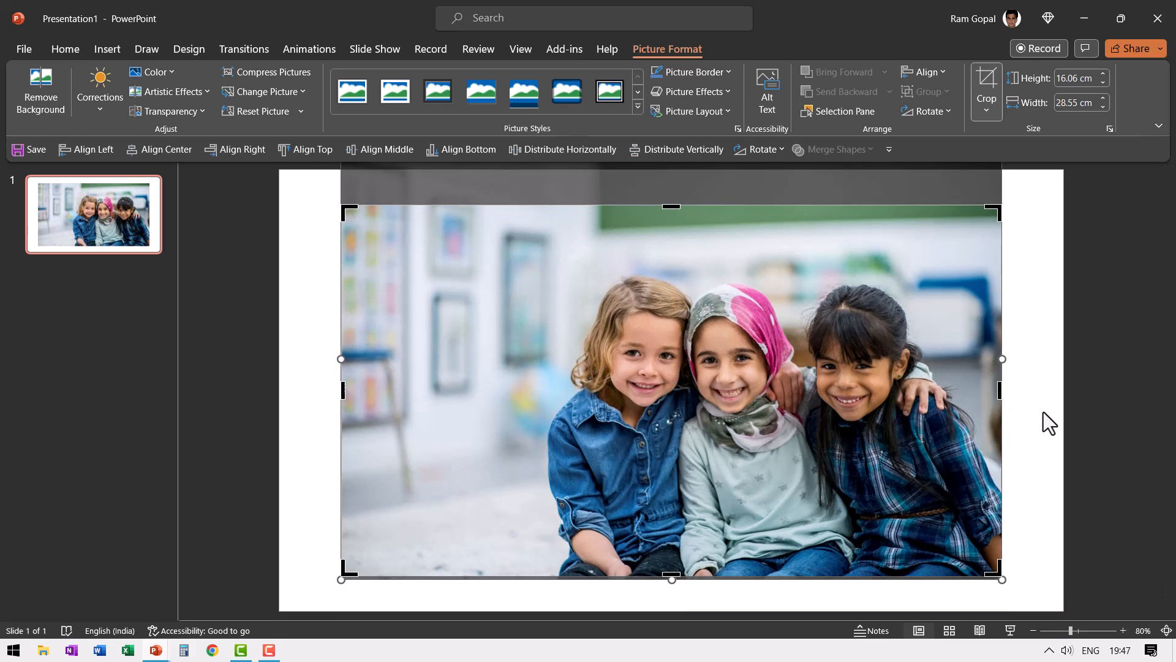
left_click_drag(669, 390, 607, 356)
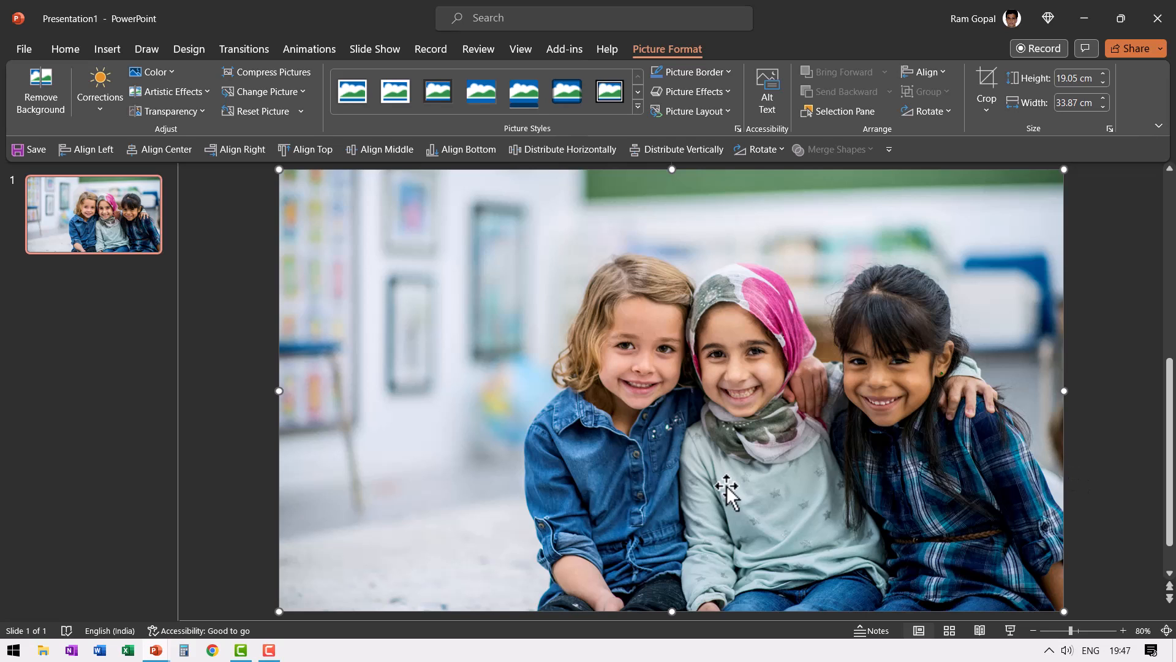
mouse_move(729, 454)
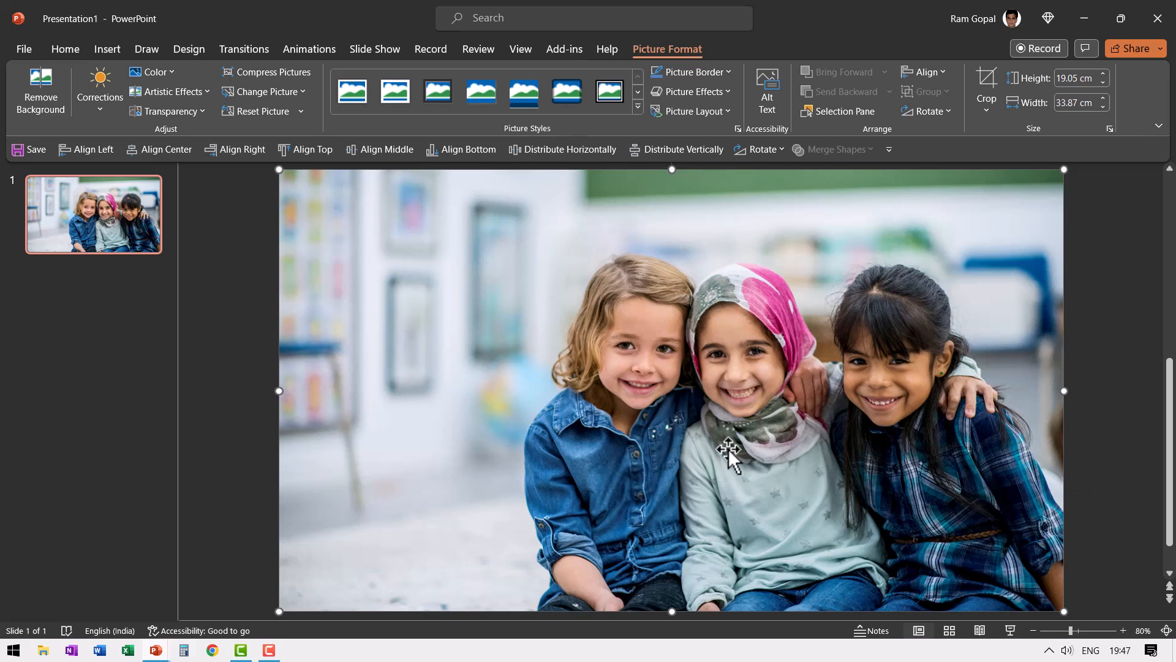
mouse_move(618, 402)
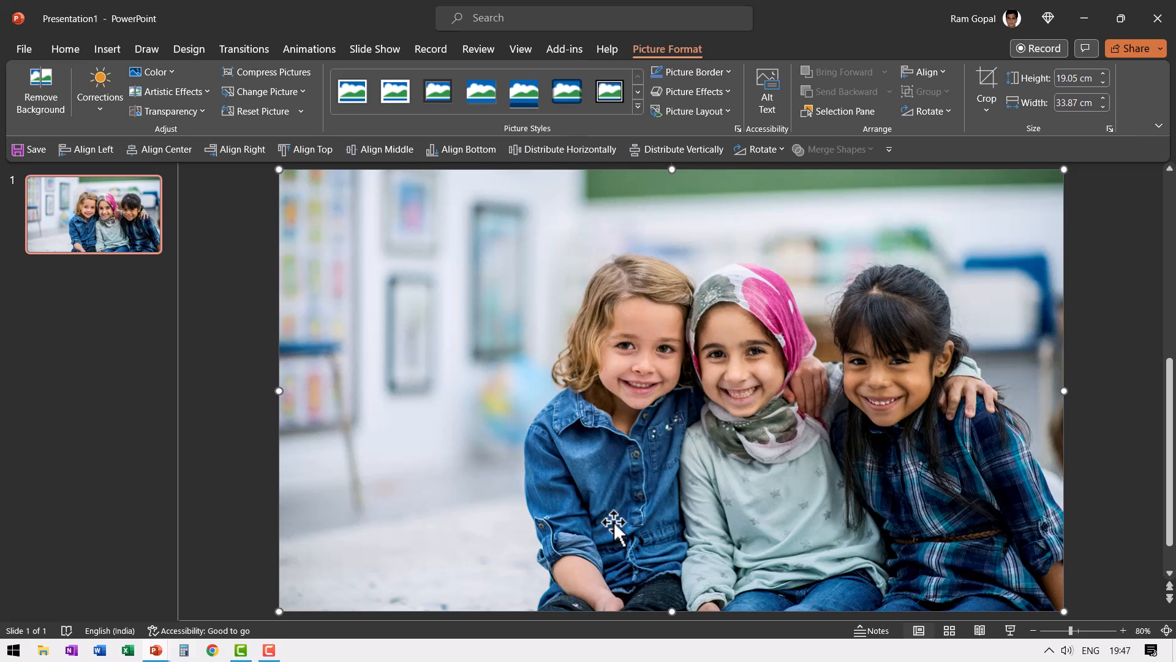
mouse_move(1099, 398)
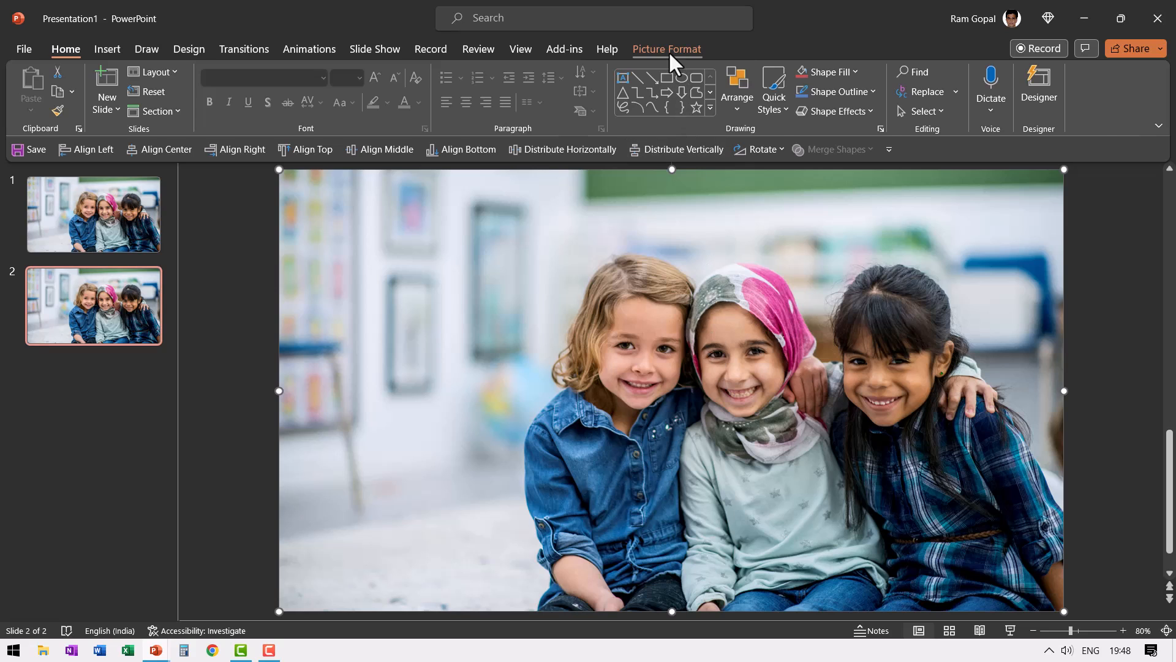
Step: Start Remove Background on slide 2's photo of the three girls
left_click(666, 49)
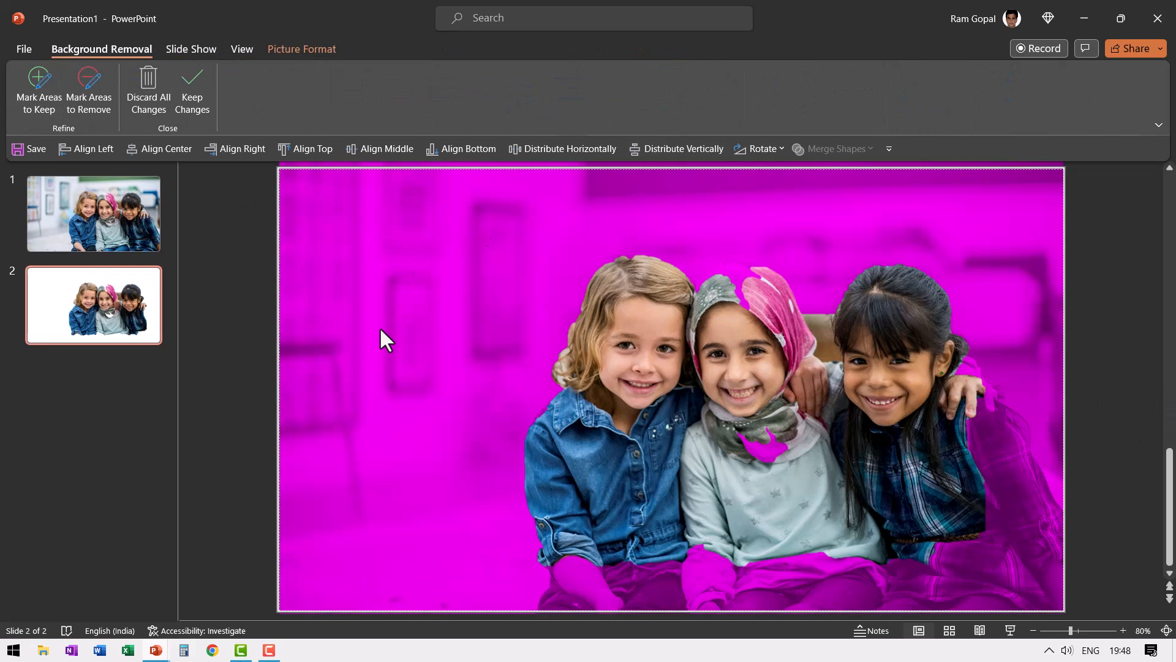
mouse_move(825, 618)
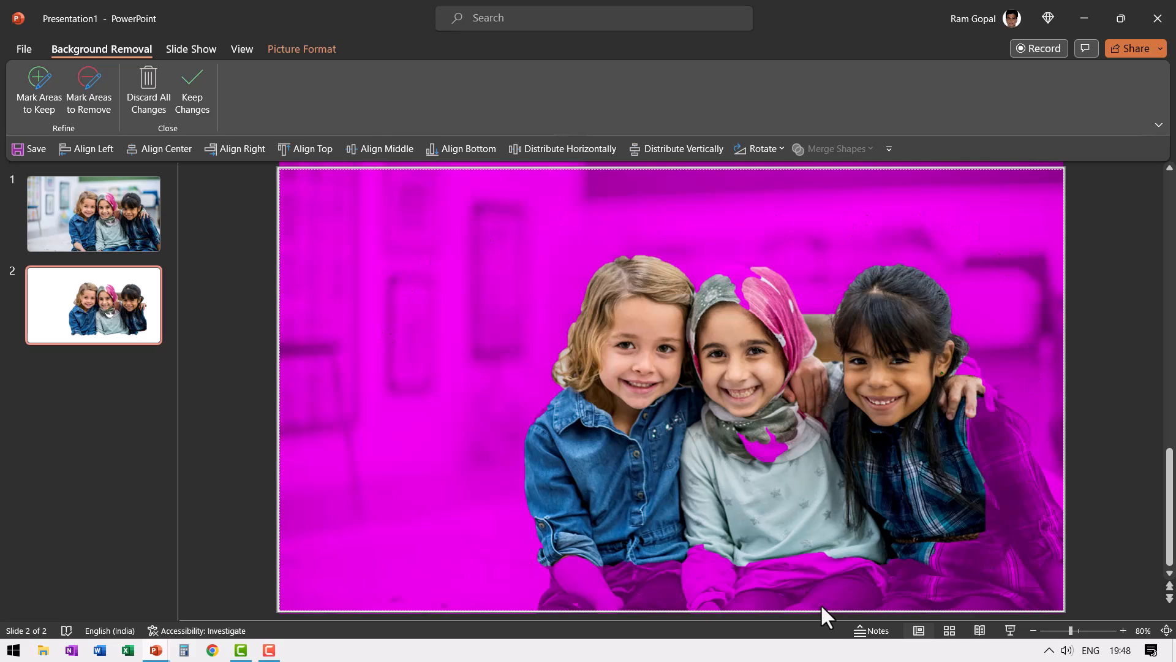
mouse_move(1019, 230)
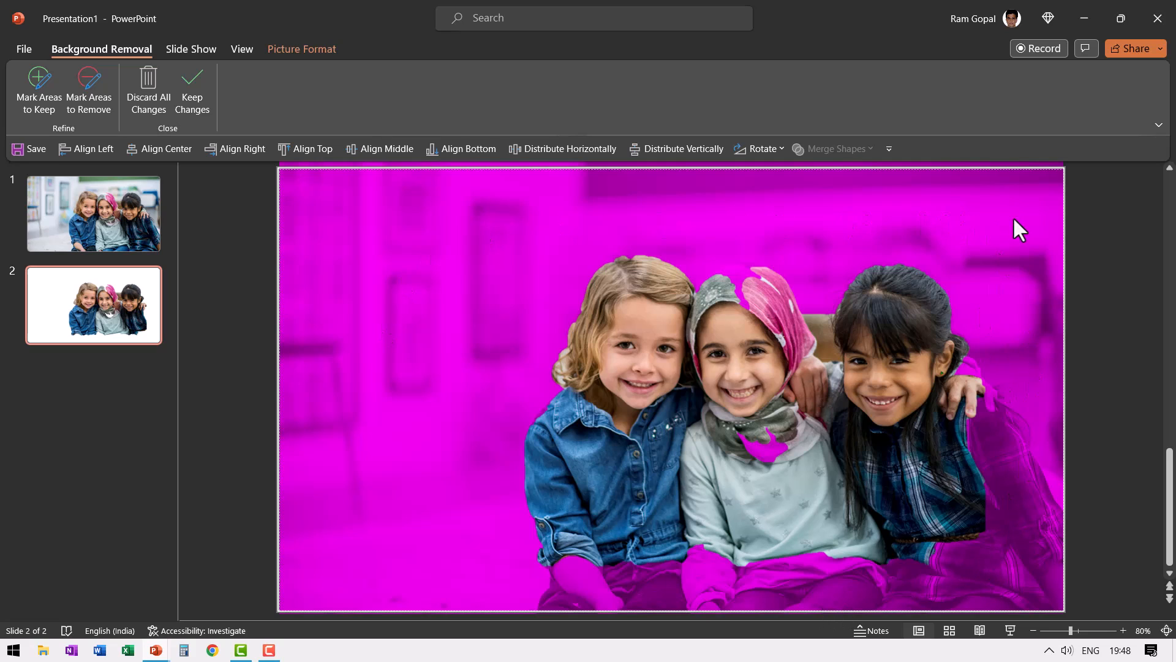
mouse_move(979, 231)
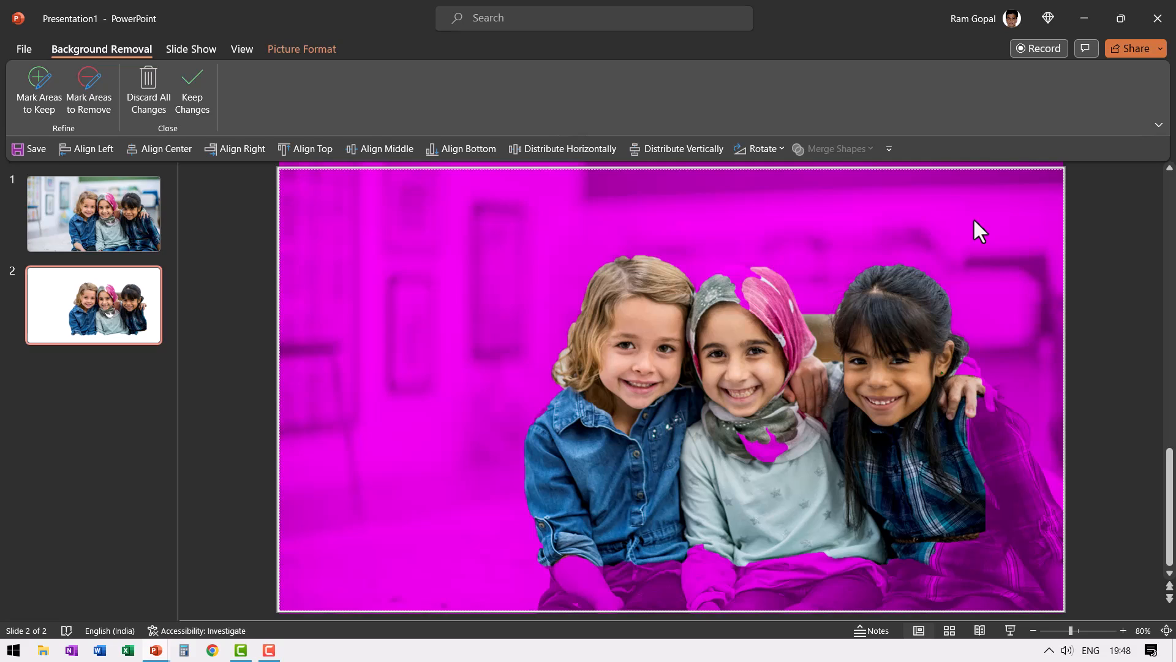
mouse_move(919, 384)
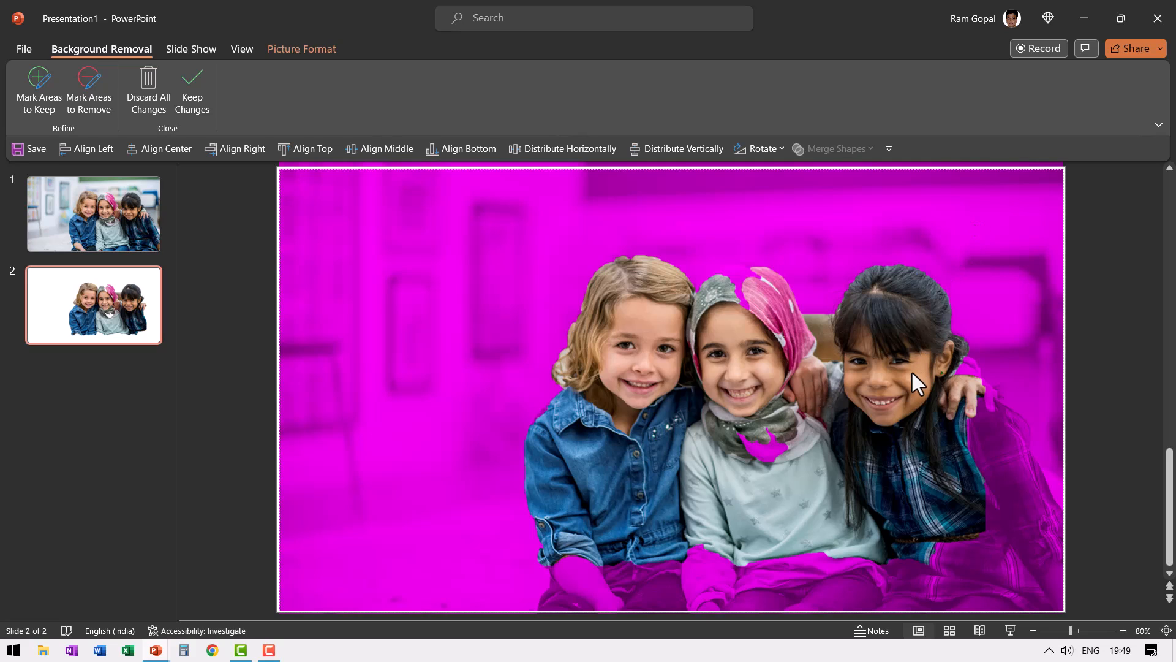
mouse_move(628, 307)
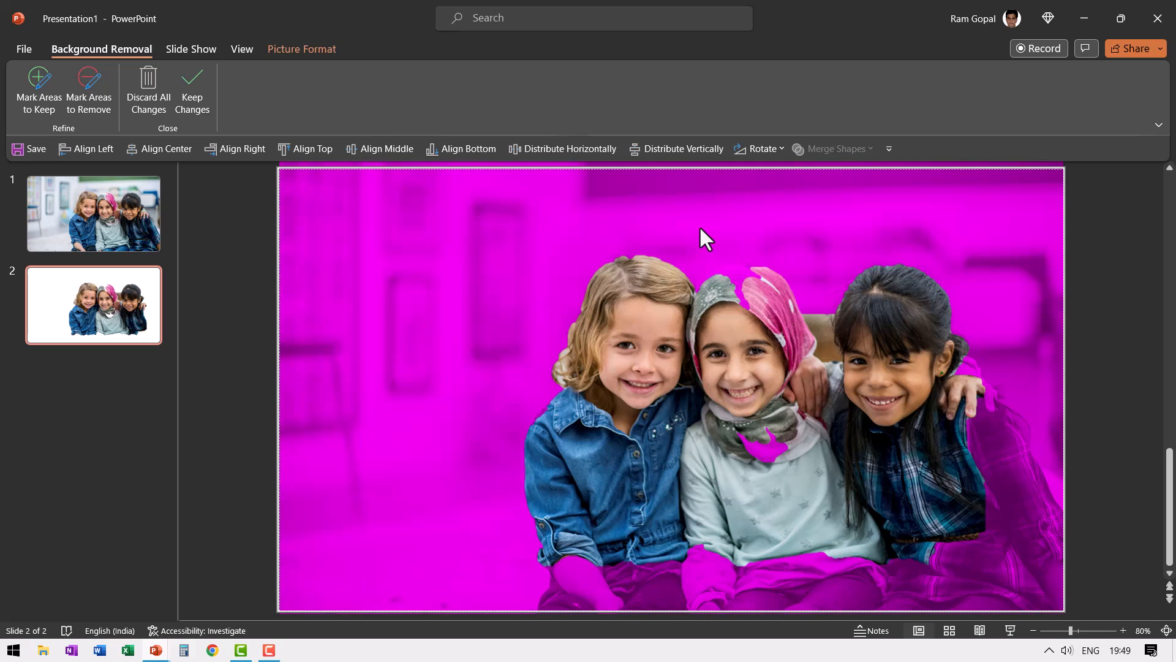
mouse_move(922, 478)
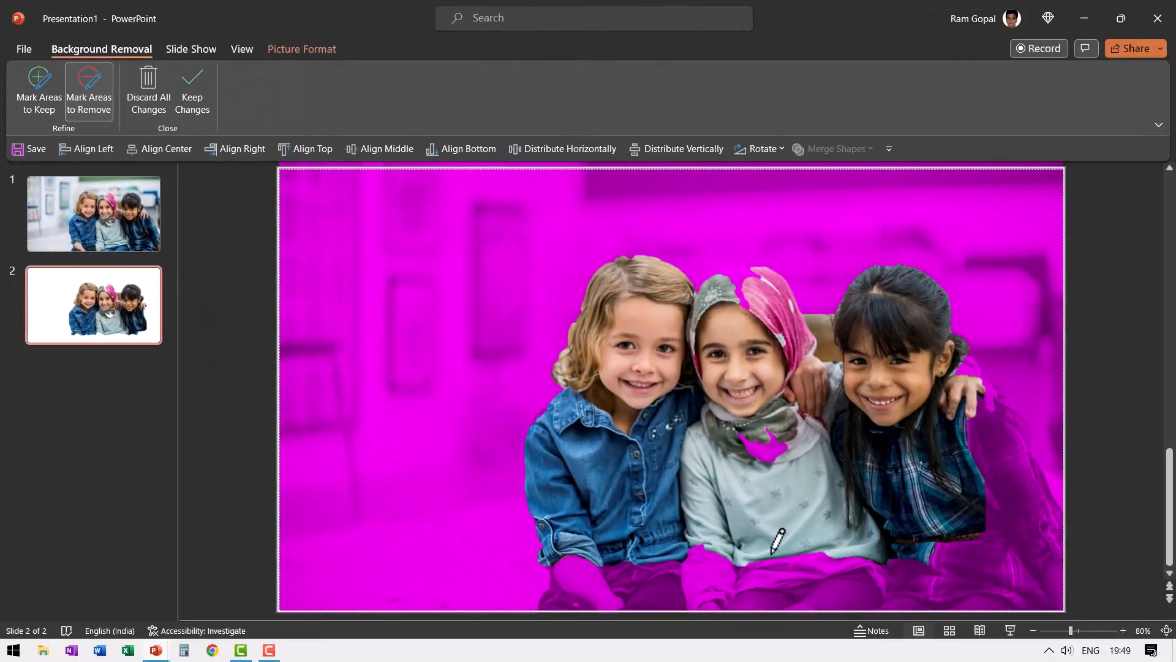
Step: Draw removal strokes over the two other girls, leaving the blond girl in denim
left_click_drag(778, 542, 766, 285)
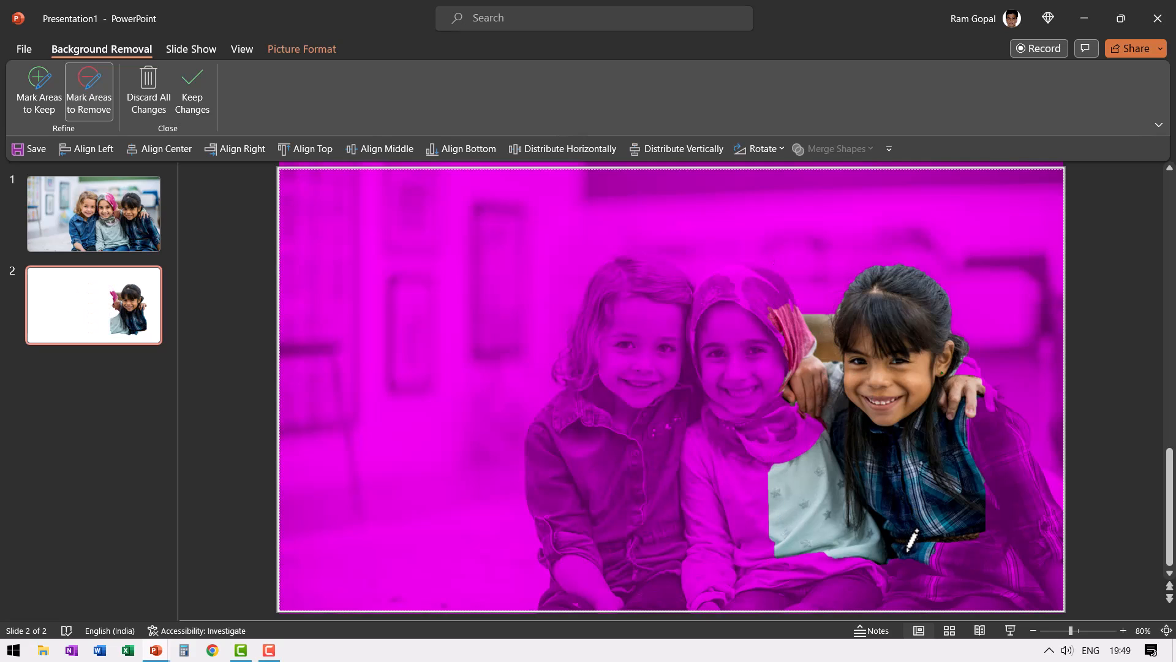
left_click_drag(870, 285, 839, 558)
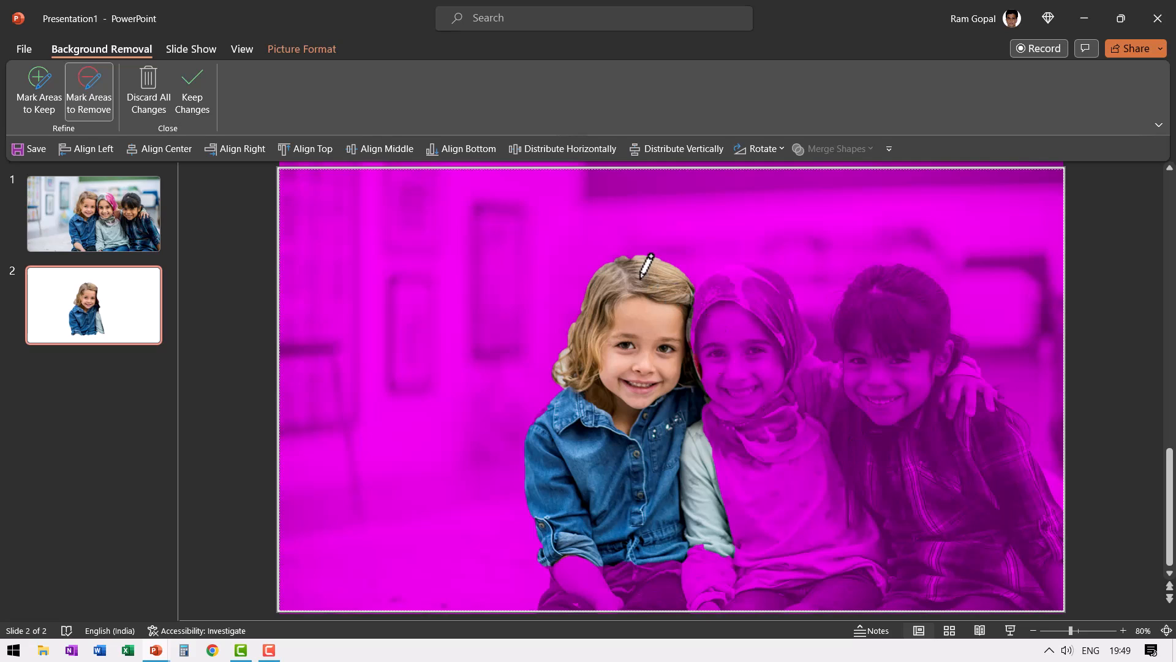
mouse_move(776, 378)
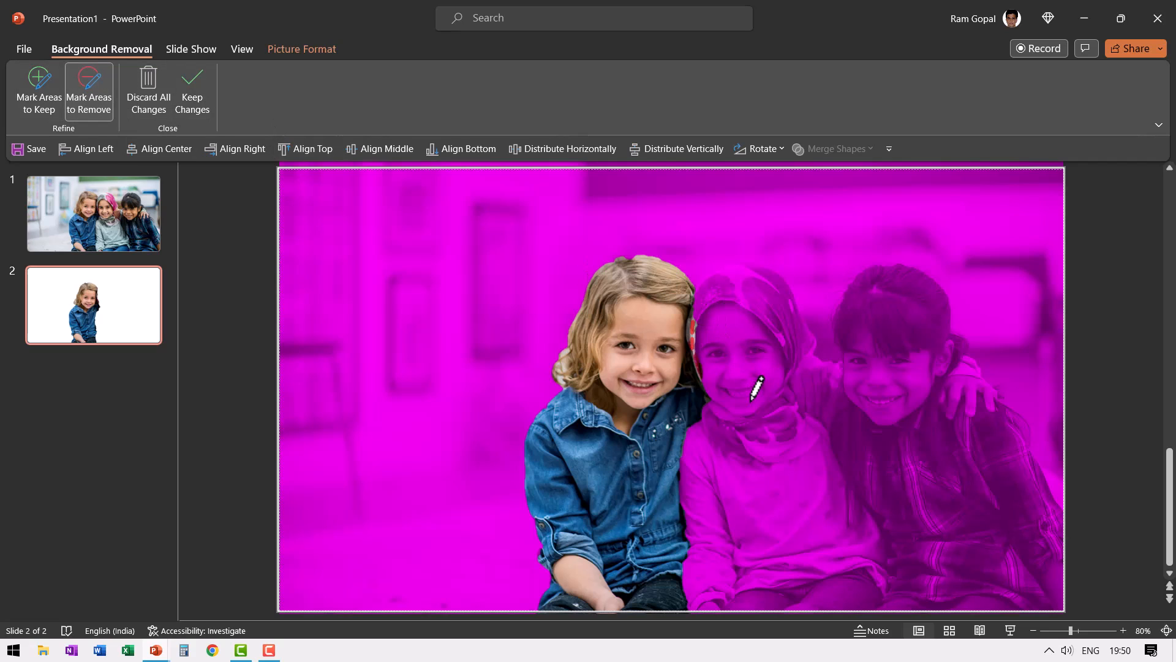
mouse_move(695, 364)
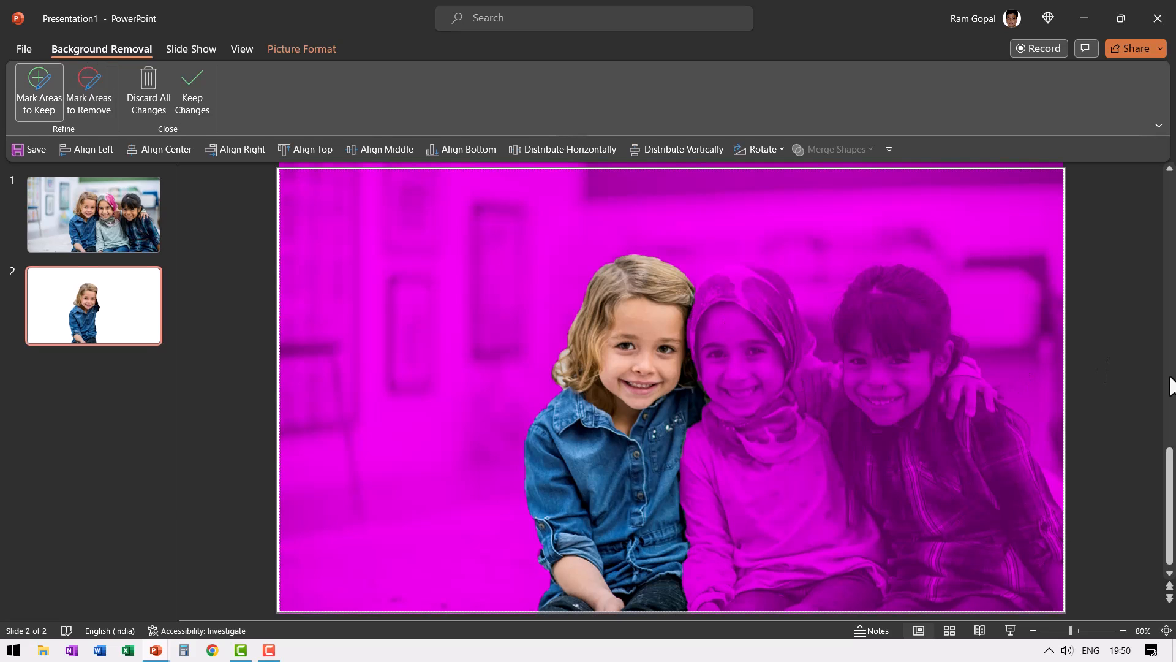
Step: Keep the background removal changes, select the cutout, and return to slide 1
left_click(192, 89)
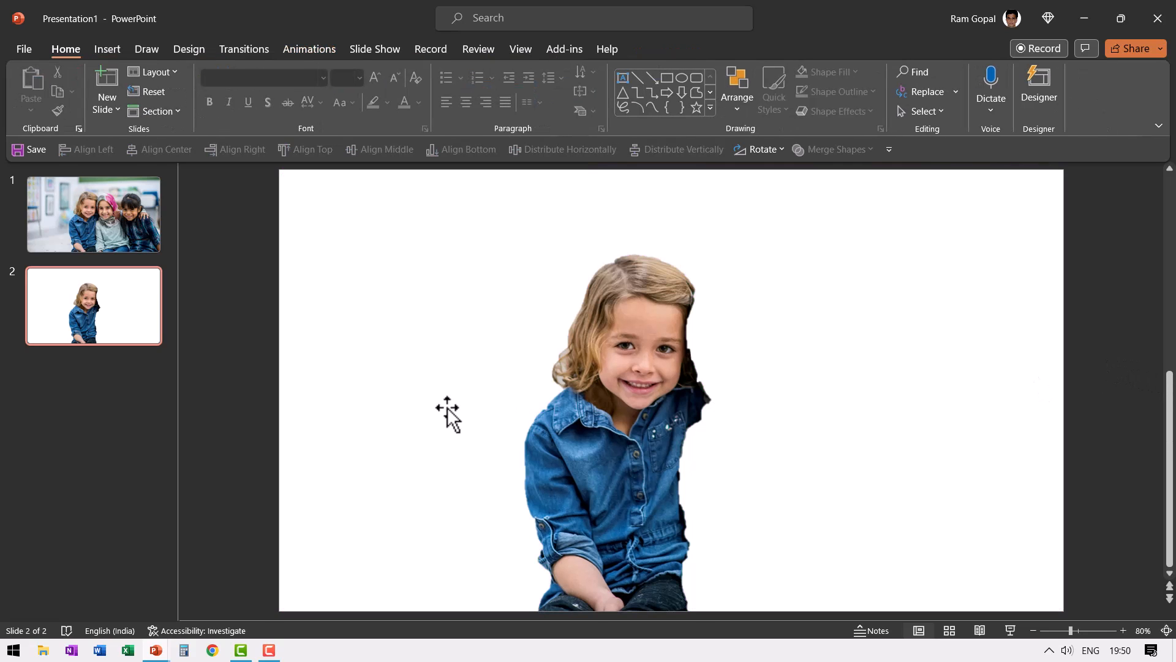
left_click(599, 390)
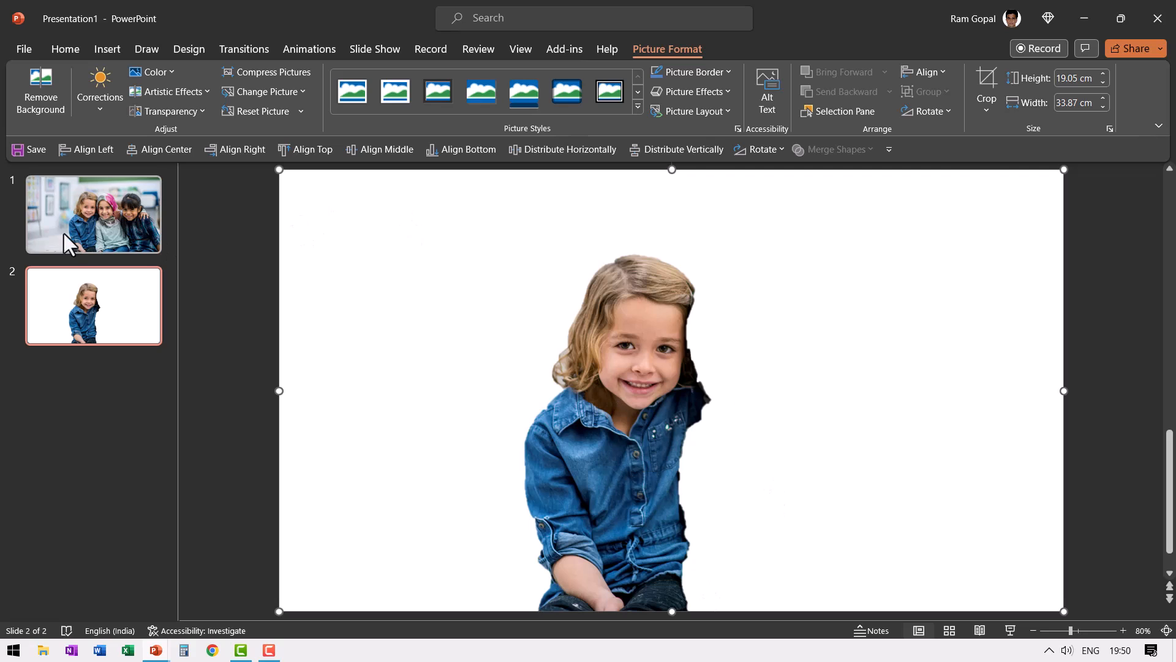
left_click(93, 214)
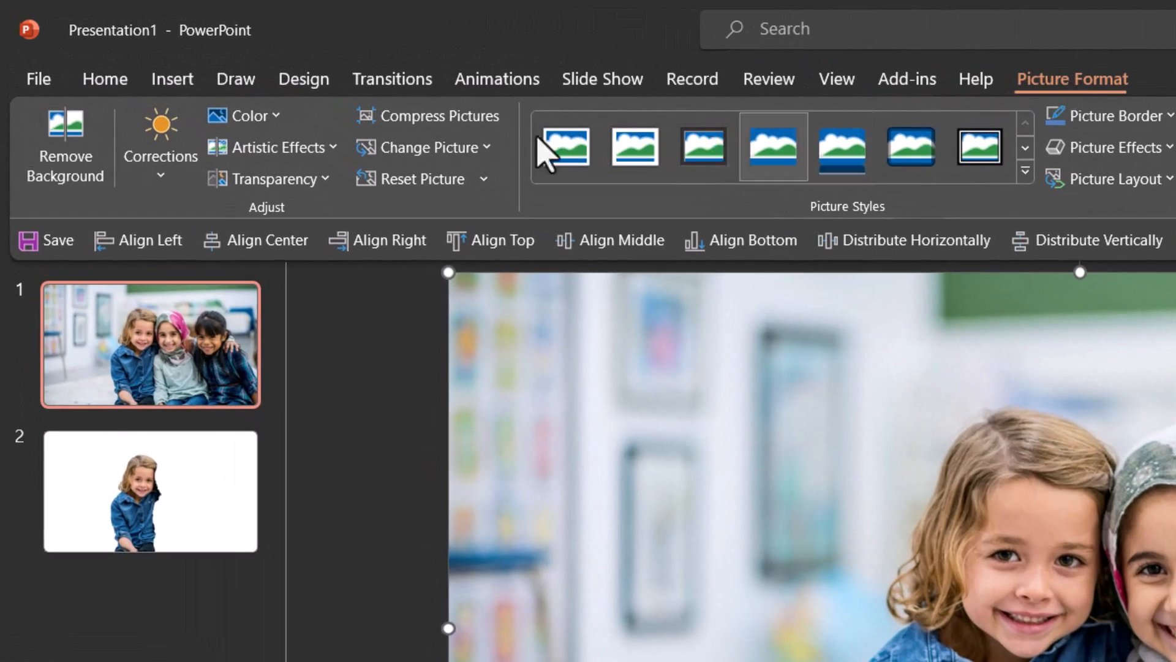
Step: Set slide 1's classroom photo to Saturation 0% so it turns black and white
left_click(244, 115)
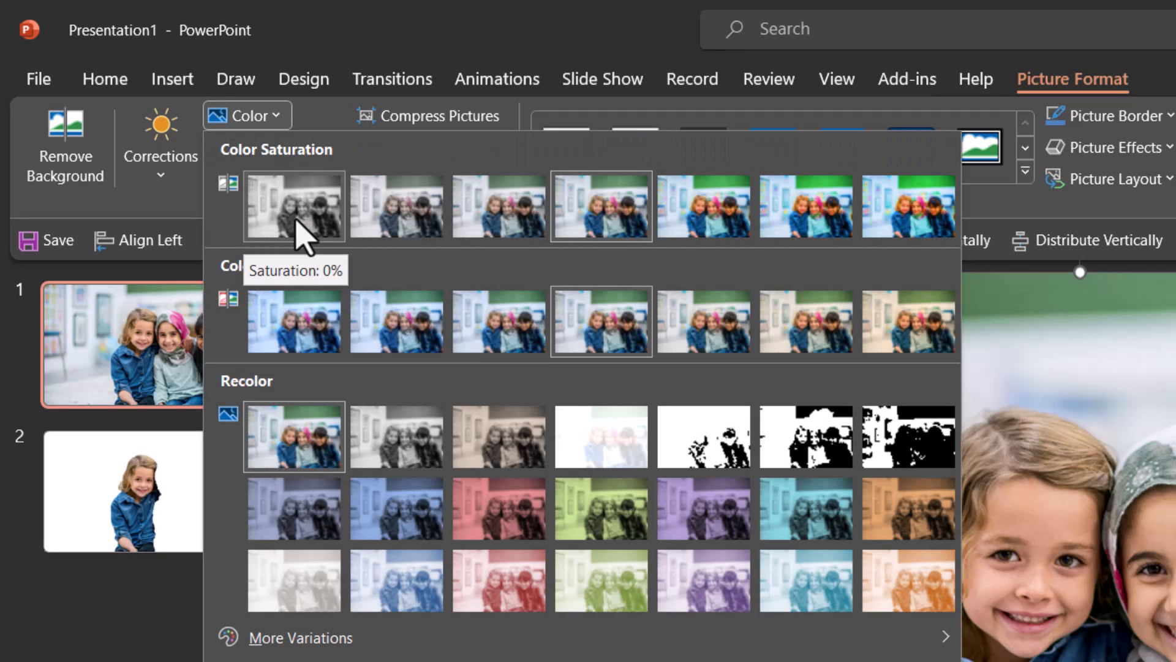
left_click(294, 206)
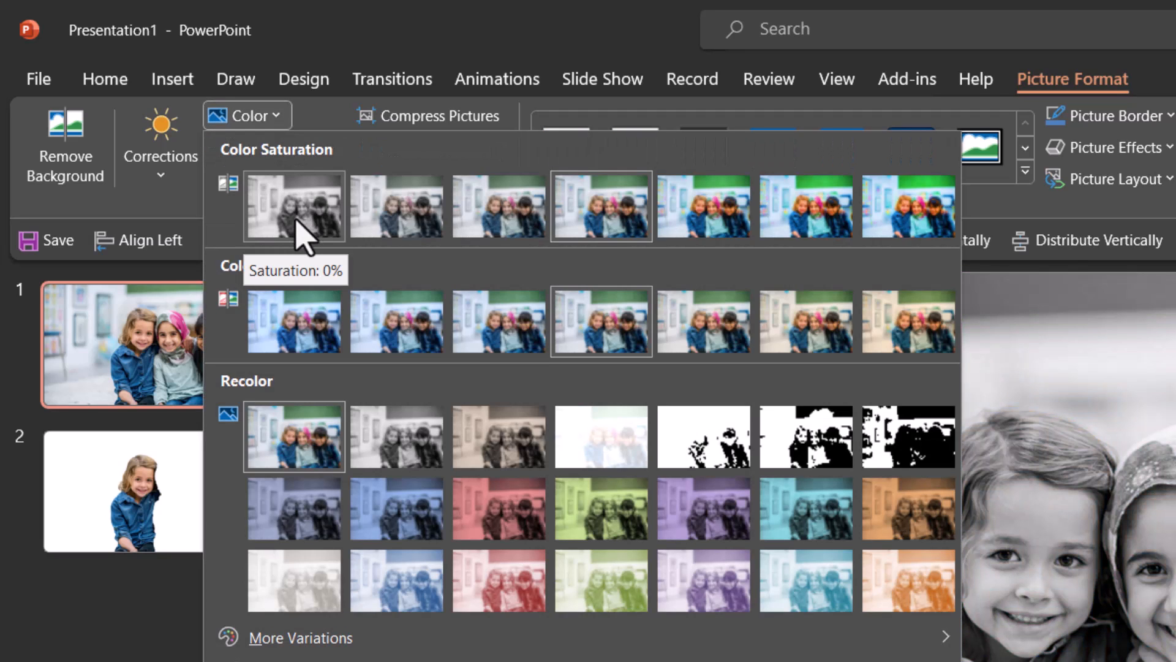
left_click(293, 206)
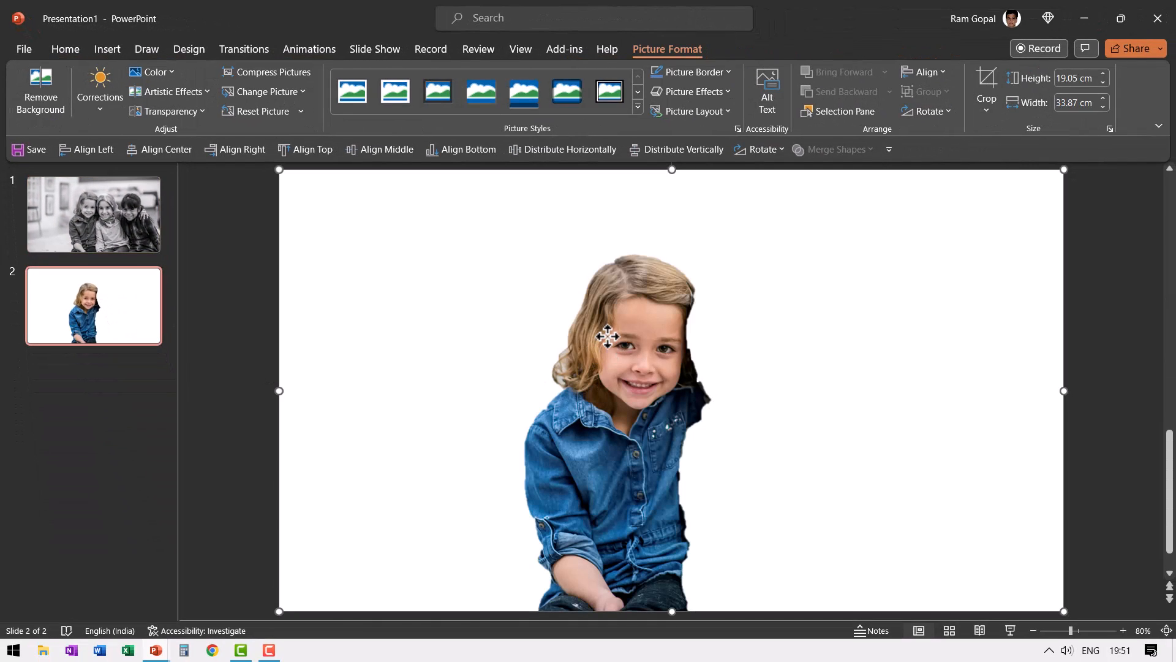
Step: Move the colour cutout from slide 2 onto slide 1 over the grayscale photo
left_click(93, 213)
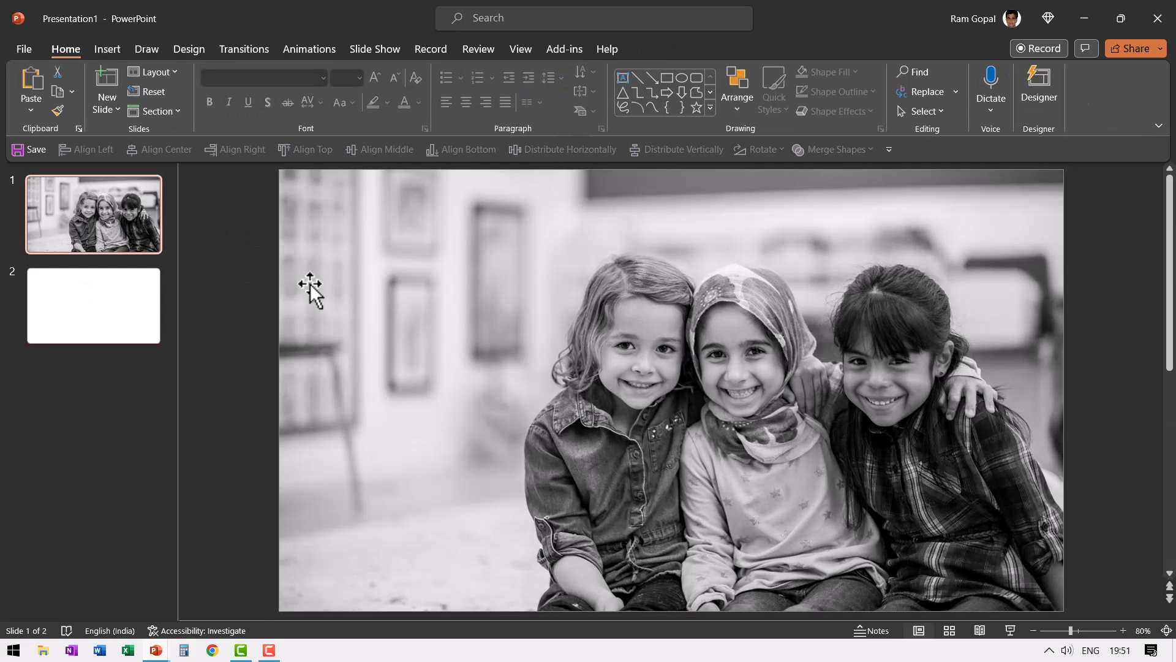
left_click(668, 390)
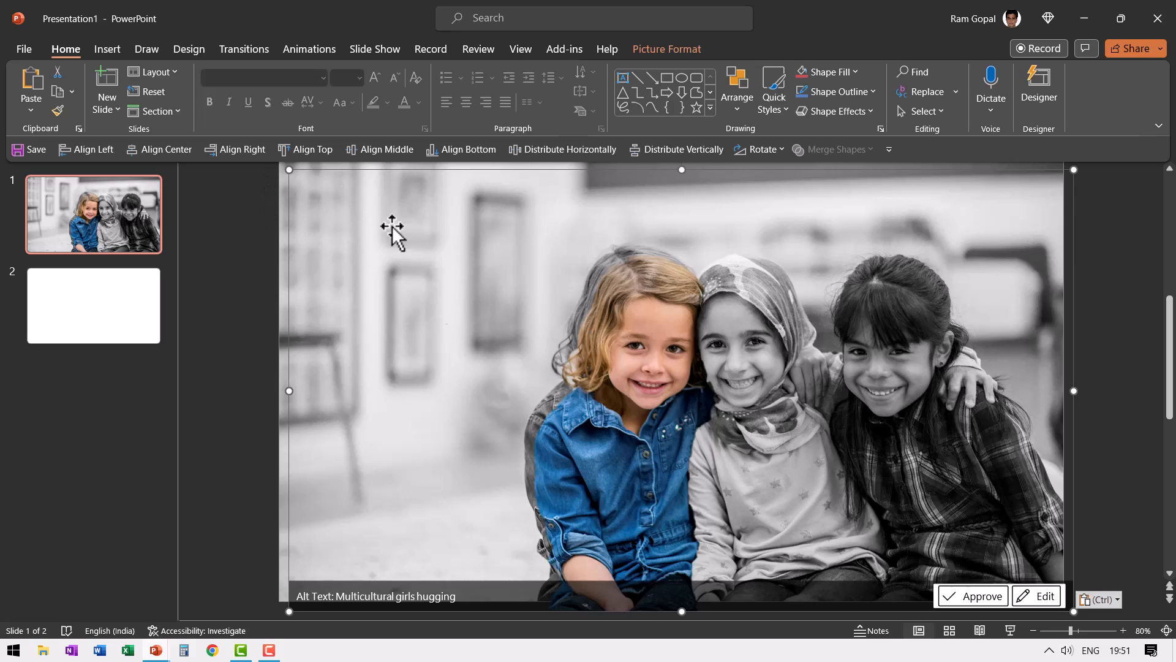
mouse_move(340, 244)
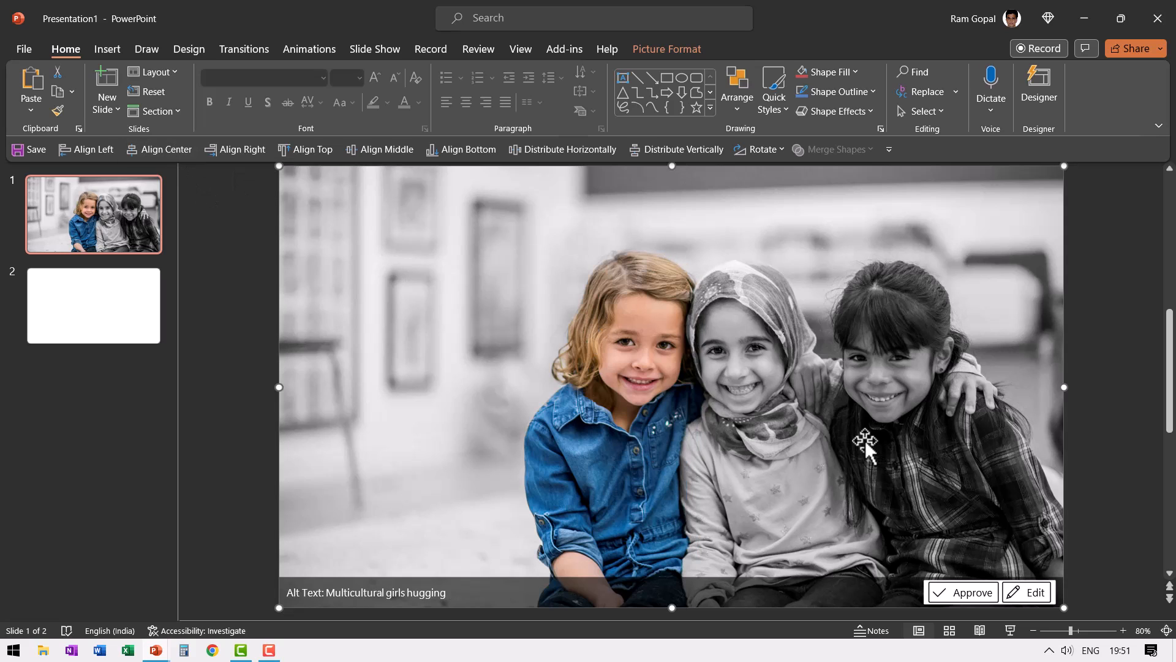
mouse_move(642, 333)
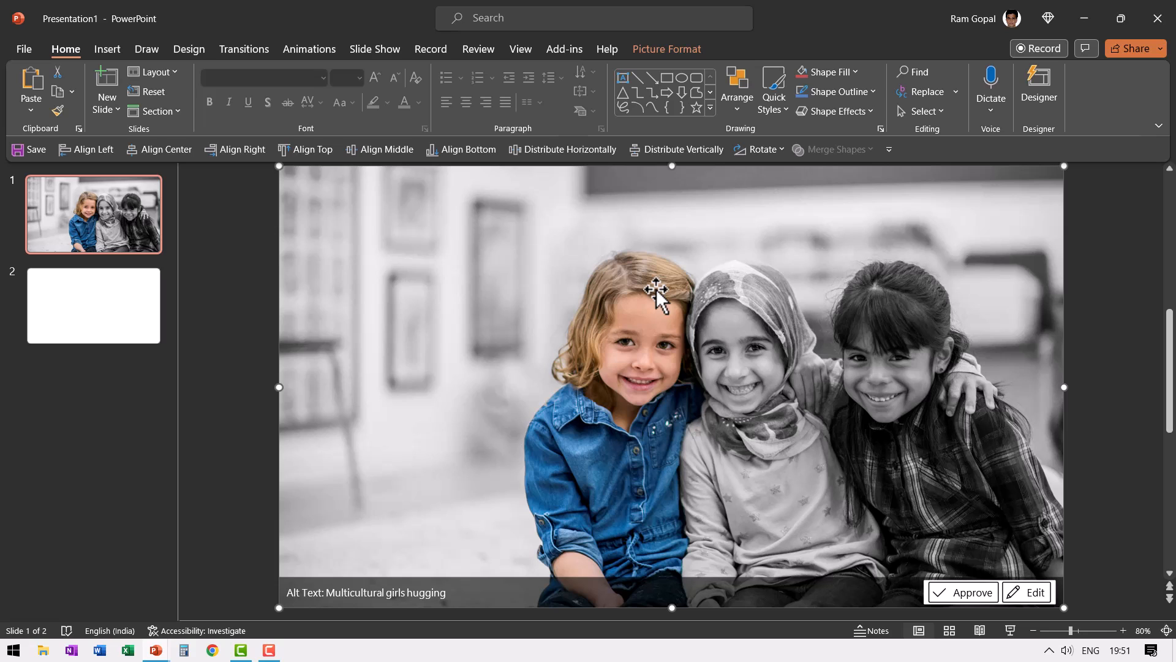
Step: Give the colour cutout on slide 1 a Fade entrance animation
left_click(308, 49)
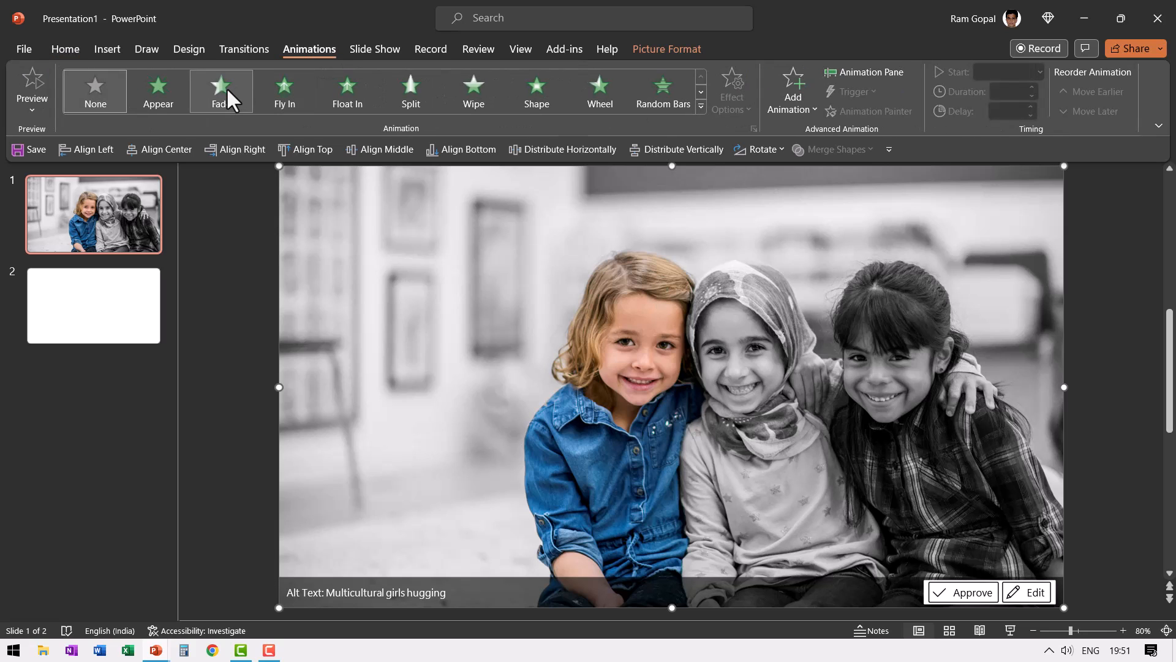
left_click(221, 90)
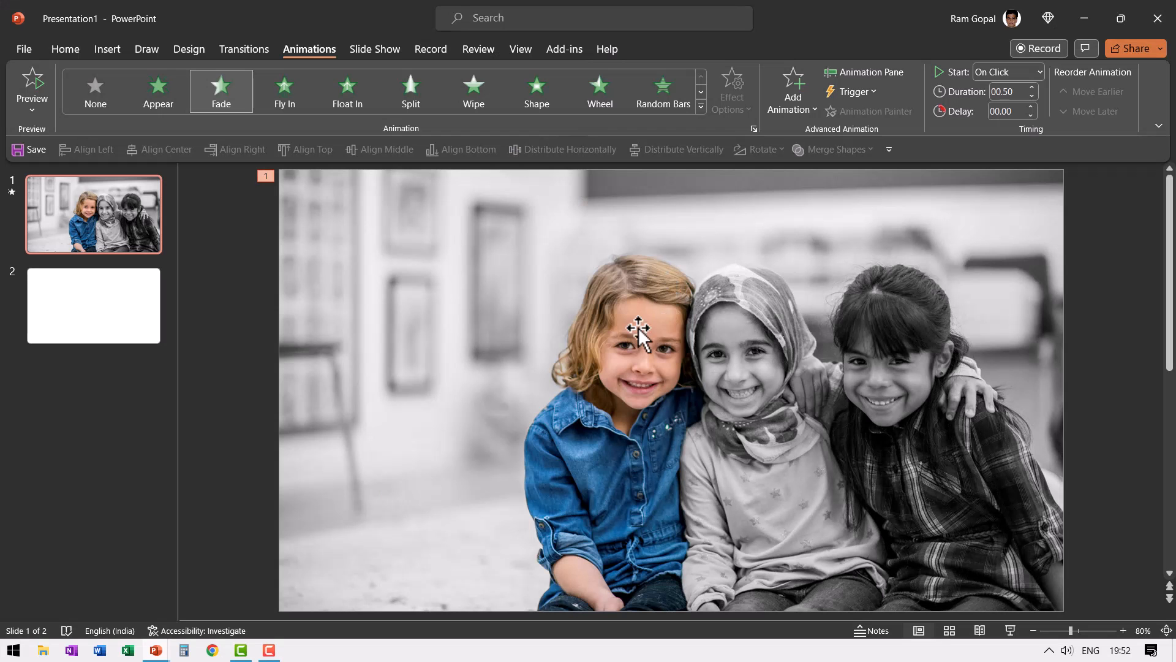
left_click(638, 334)
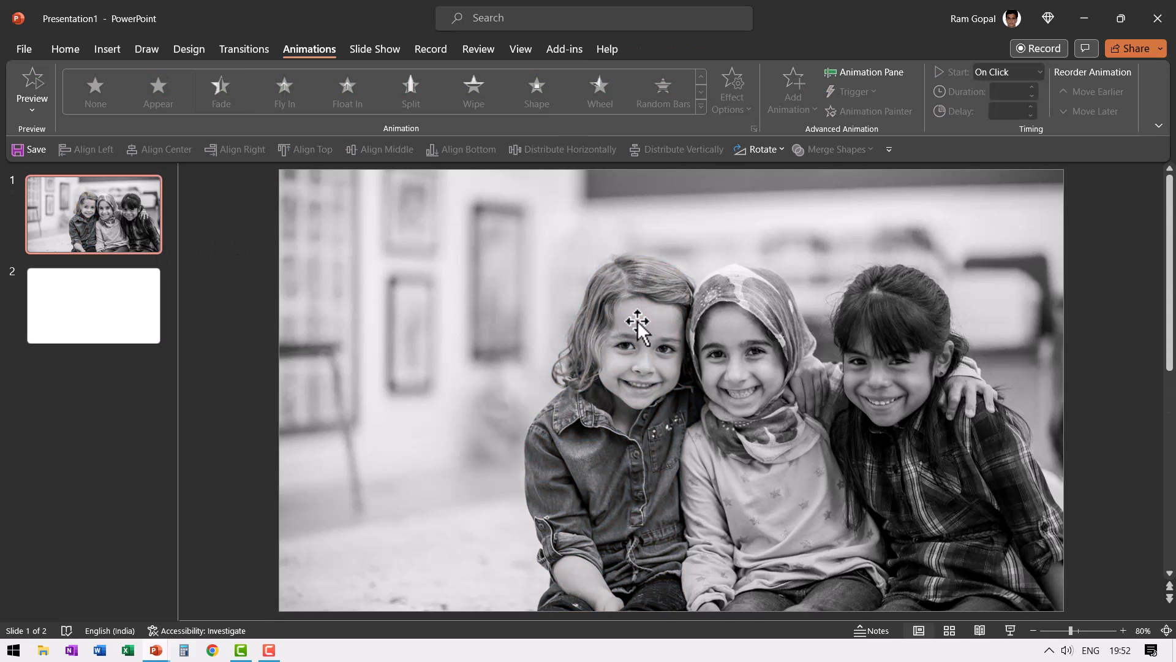
Step: Apply the Blur artistic effect to the black-and-white background photo
left_click(642, 315)
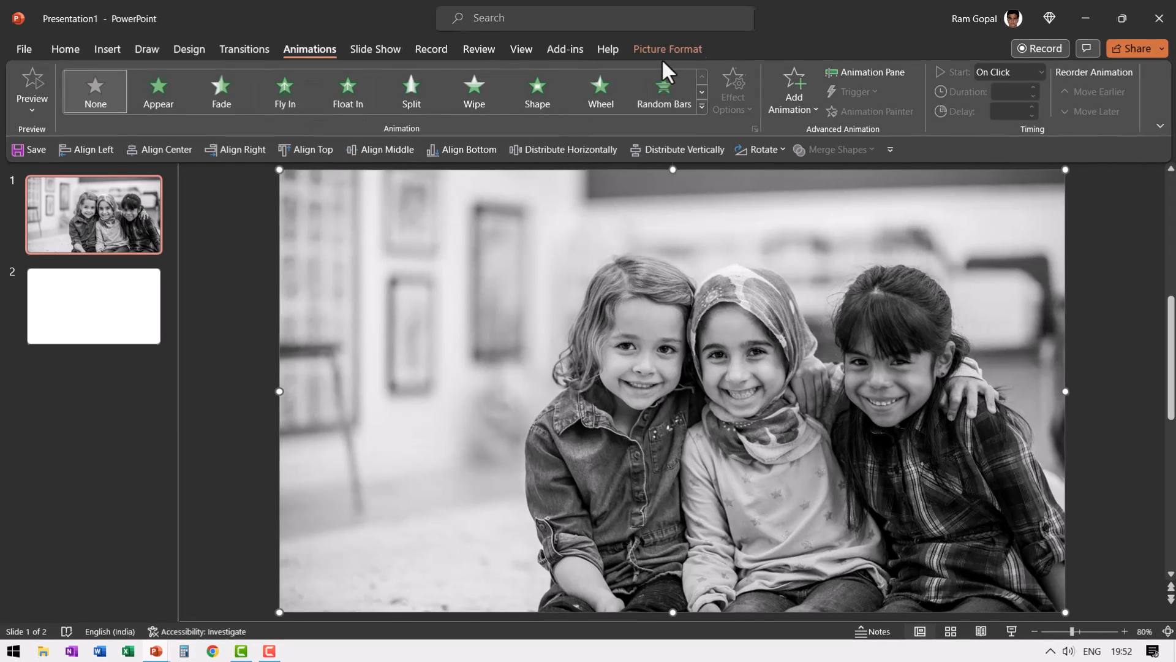
left_click(270, 144)
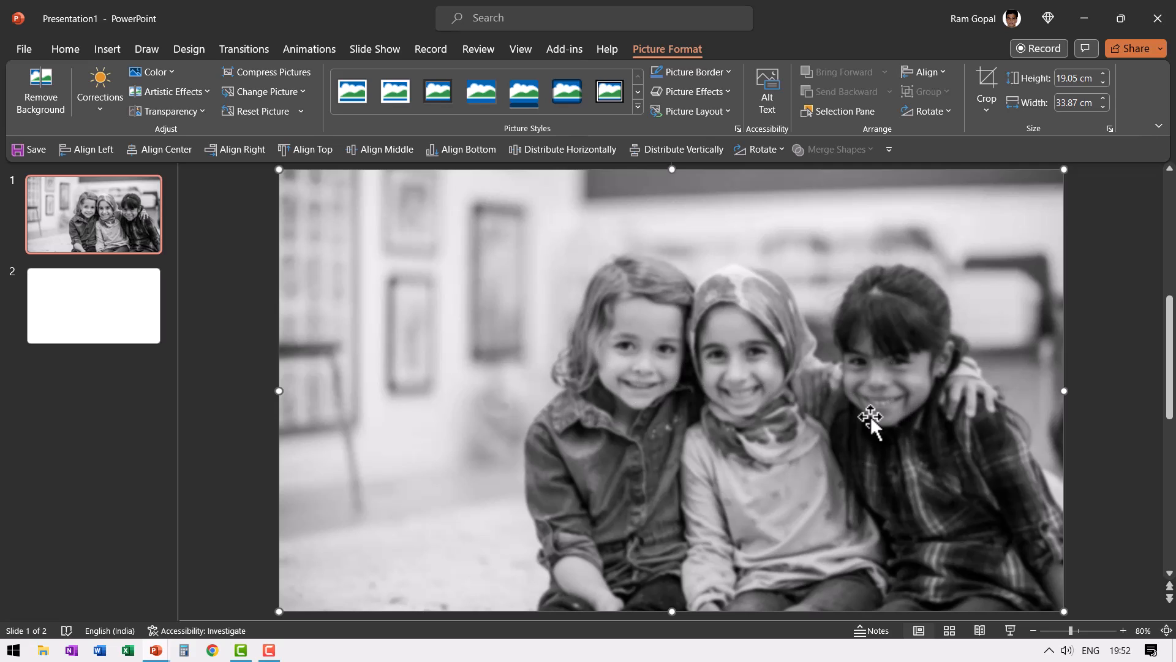
mouse_move(1136, 379)
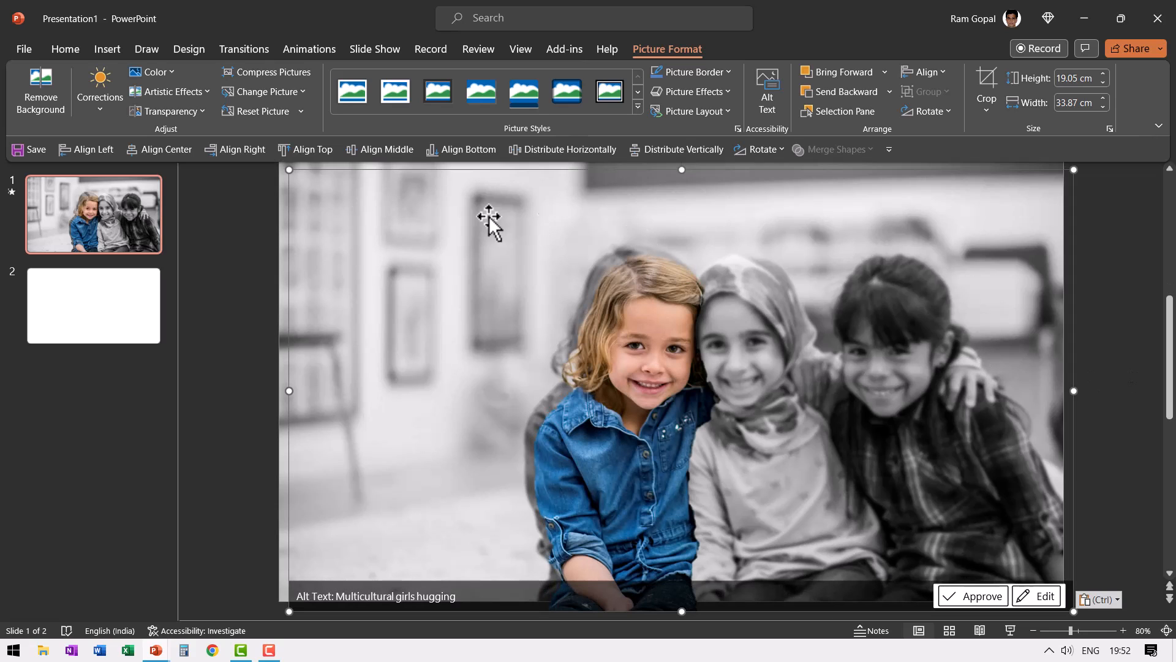
Step: Align the colour cutout over the blurred photo and give it an entrance animation
left_click(311, 150)
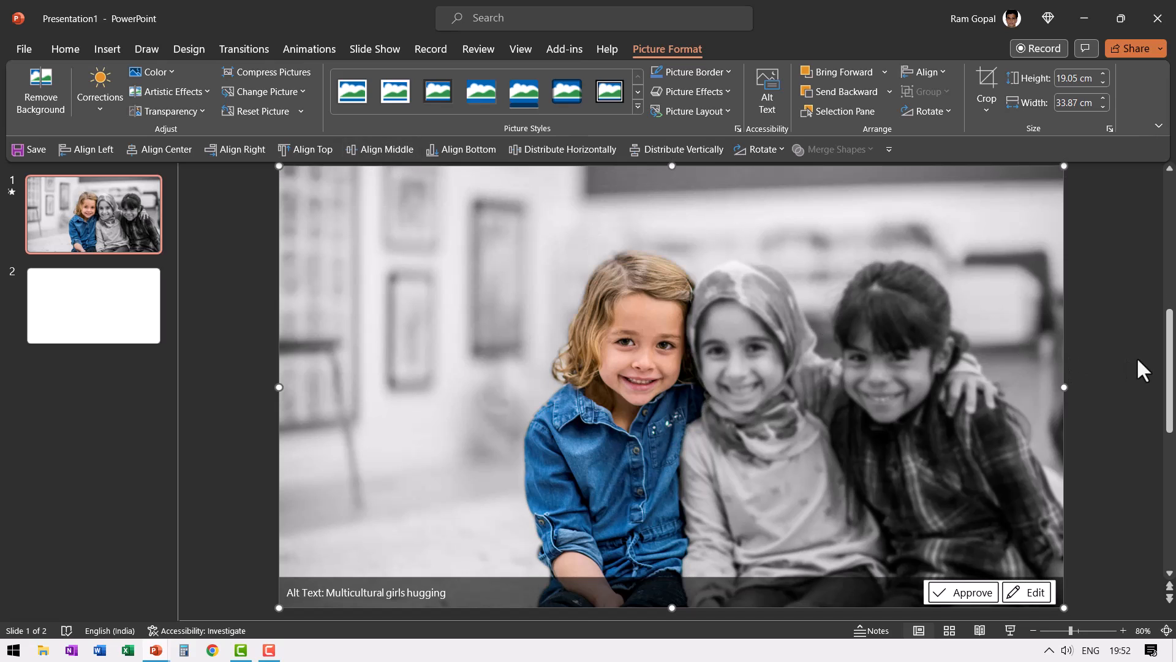
mouse_move(1115, 368)
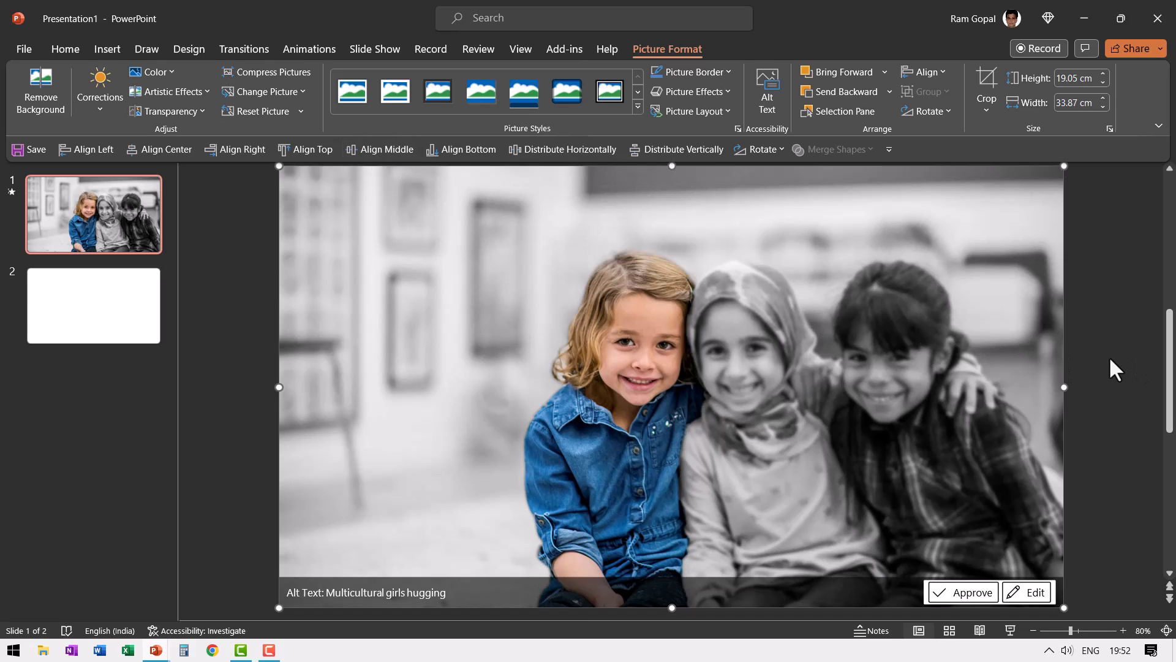
left_click(308, 49)
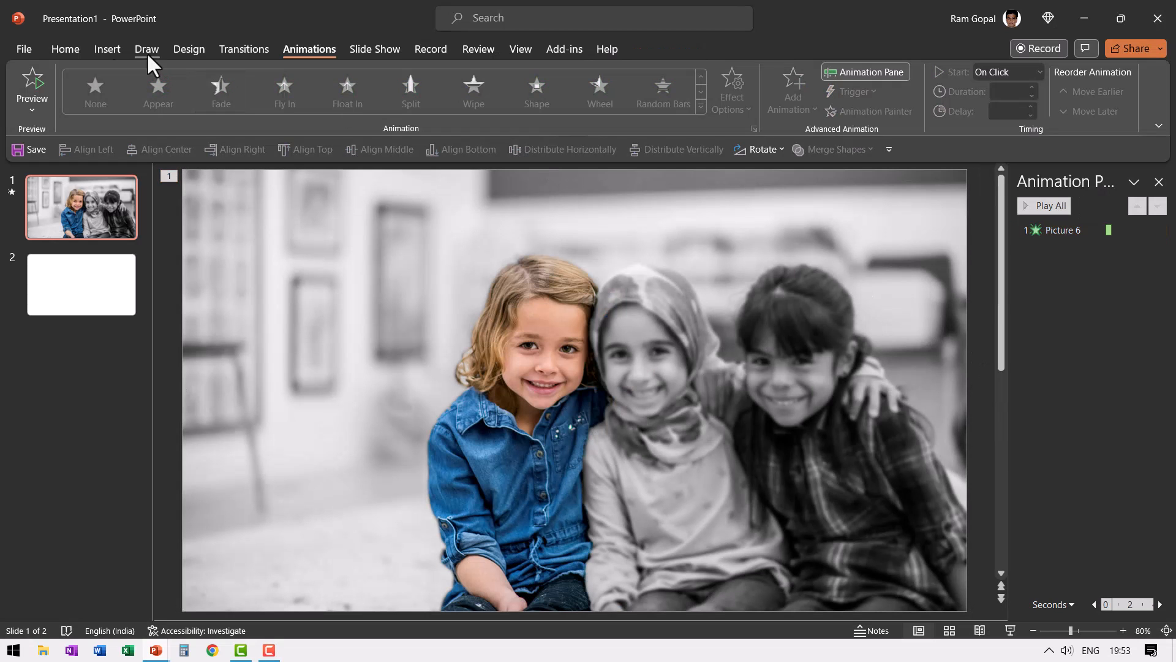
Step: Draw a rectangle label reading 'Megan' and enlarge its text to 40
left_click(64, 49)
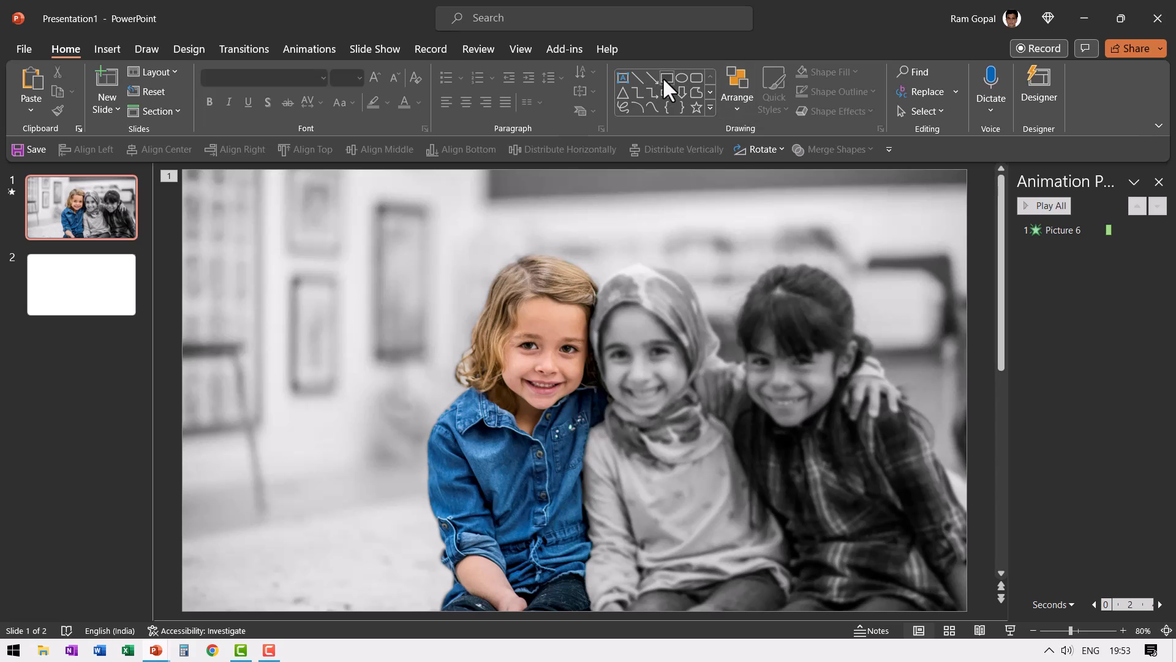
left_click_drag(178, 272, 343, 309)
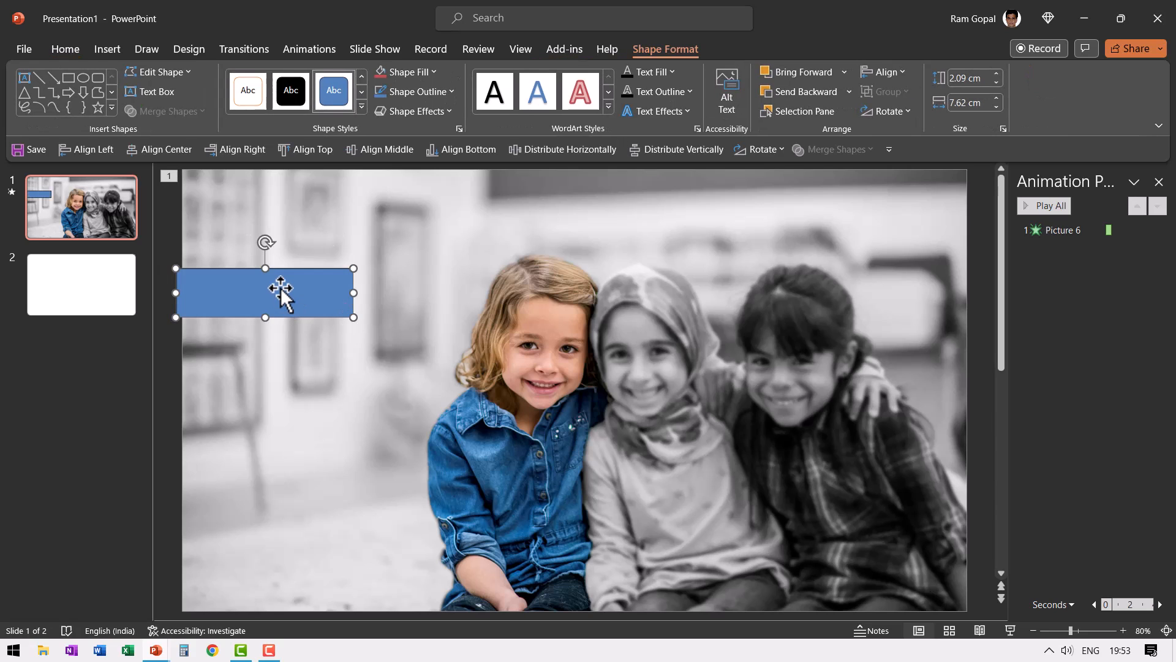
type("Megan")
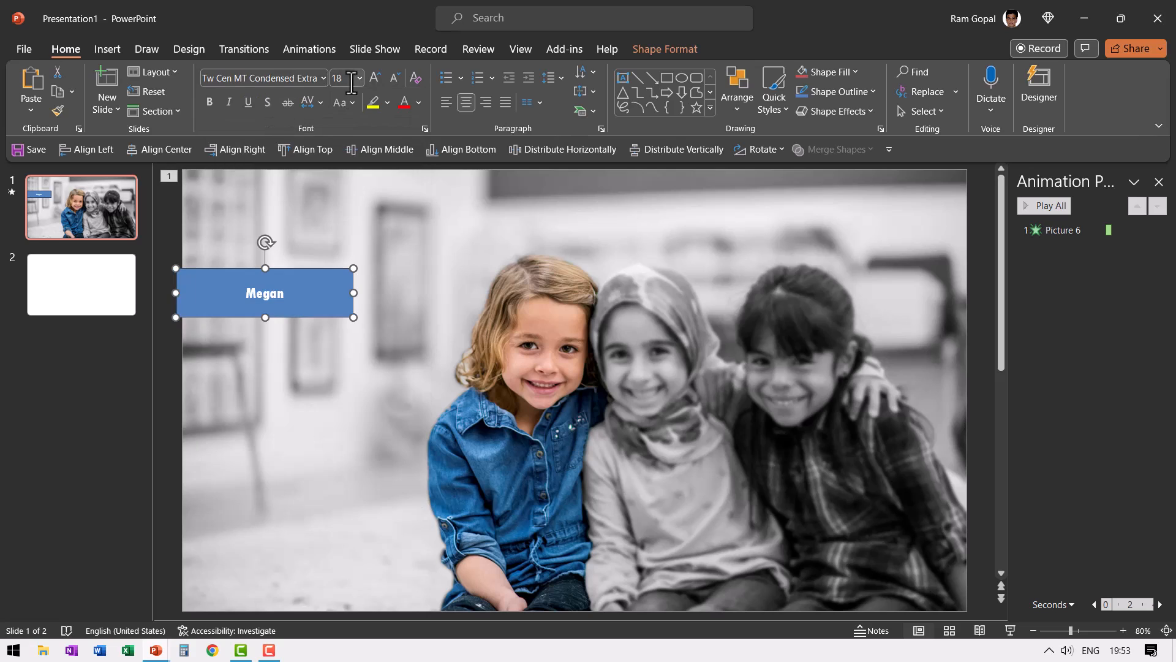
left_click(375, 78)
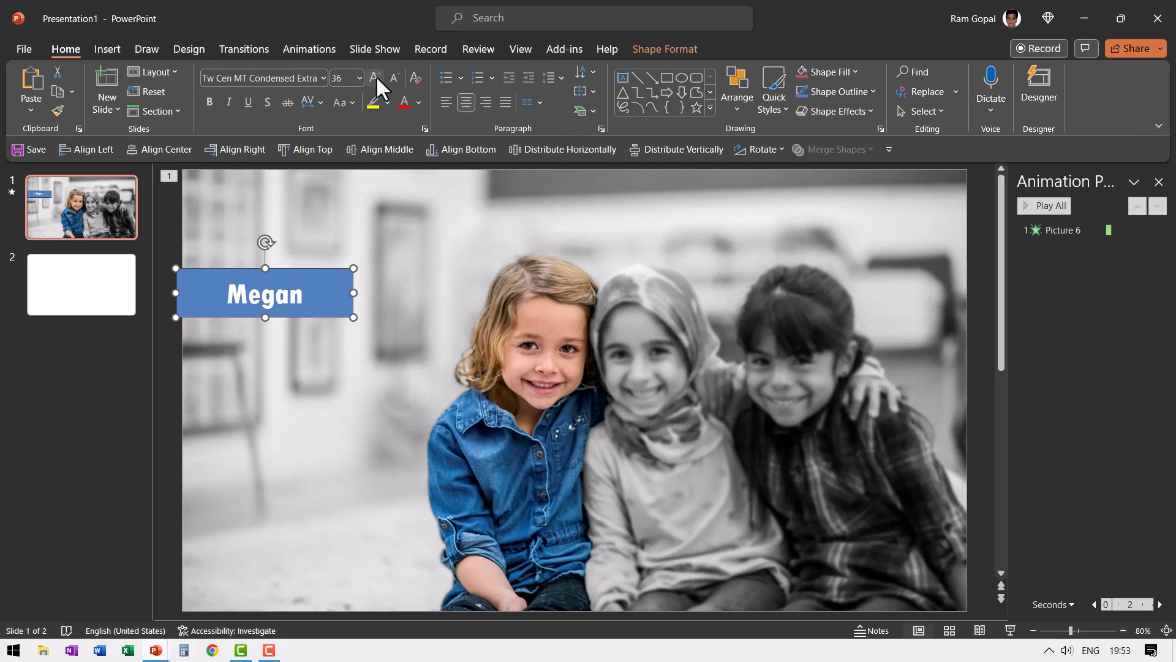
left_click(375, 77)
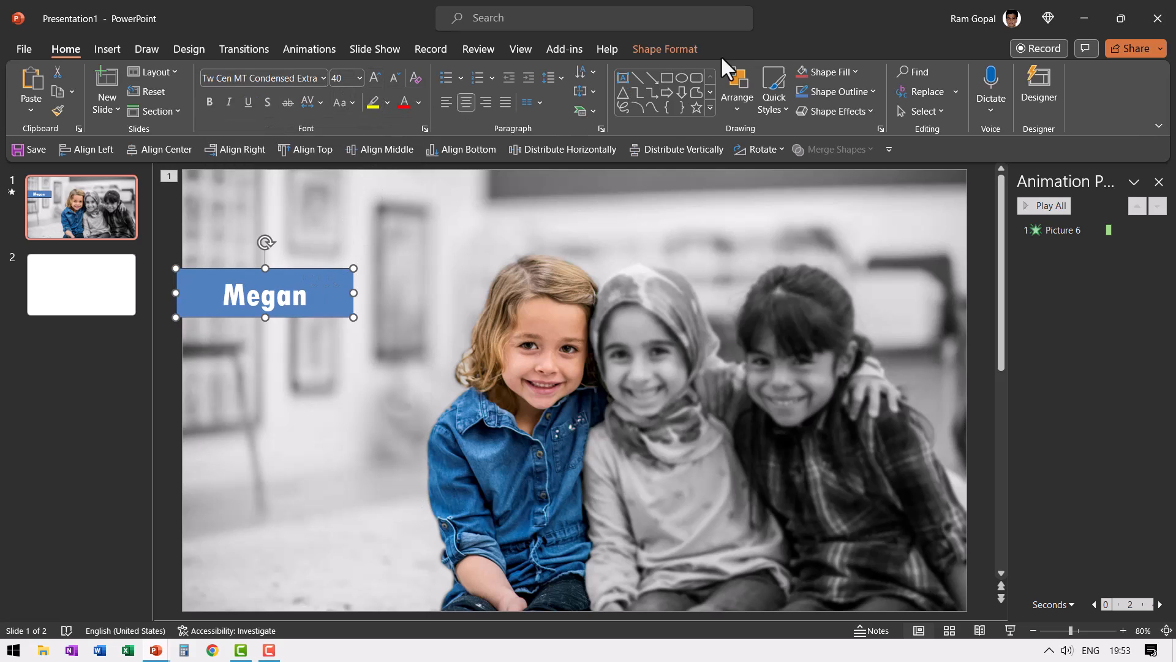
Step: Fill the Megan label dark navy, adjust its outline, and move it lower left
left_click(823, 71)
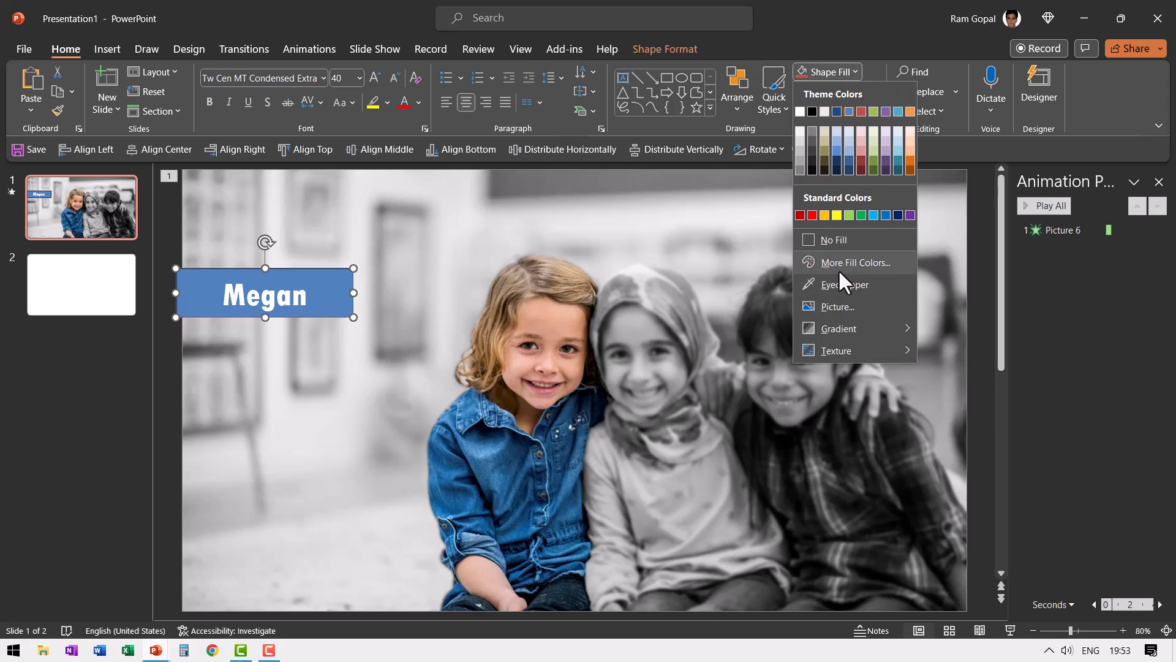
left_click(846, 284)
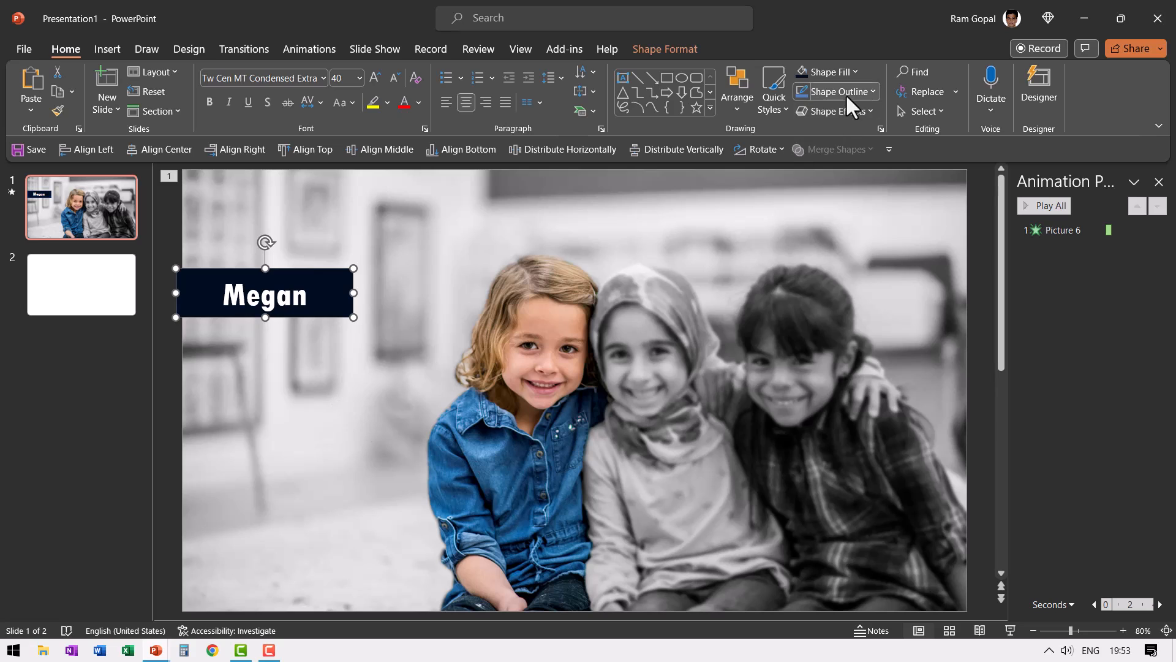
left_click(835, 90)
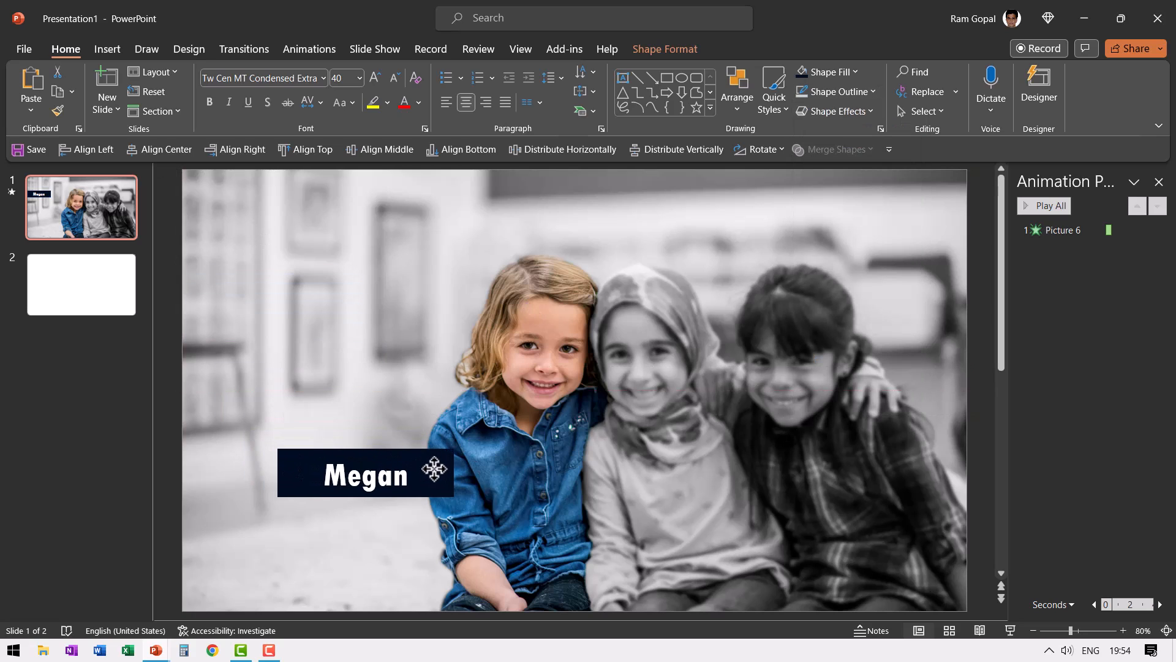
left_click(365, 474)
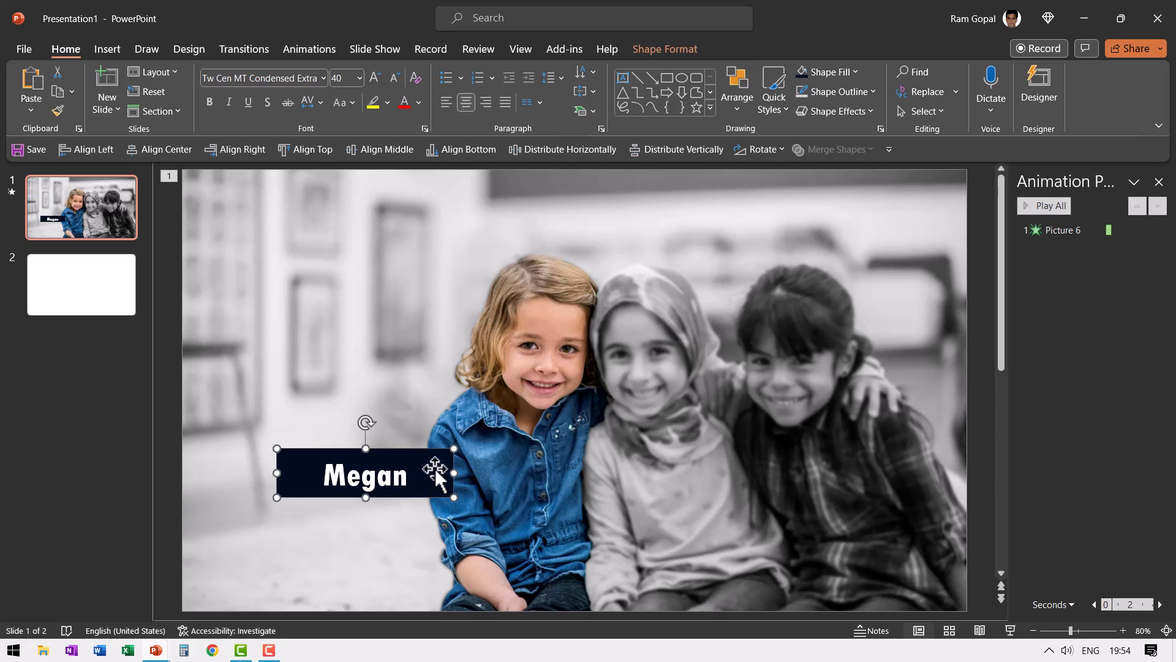
mouse_move(552, 393)
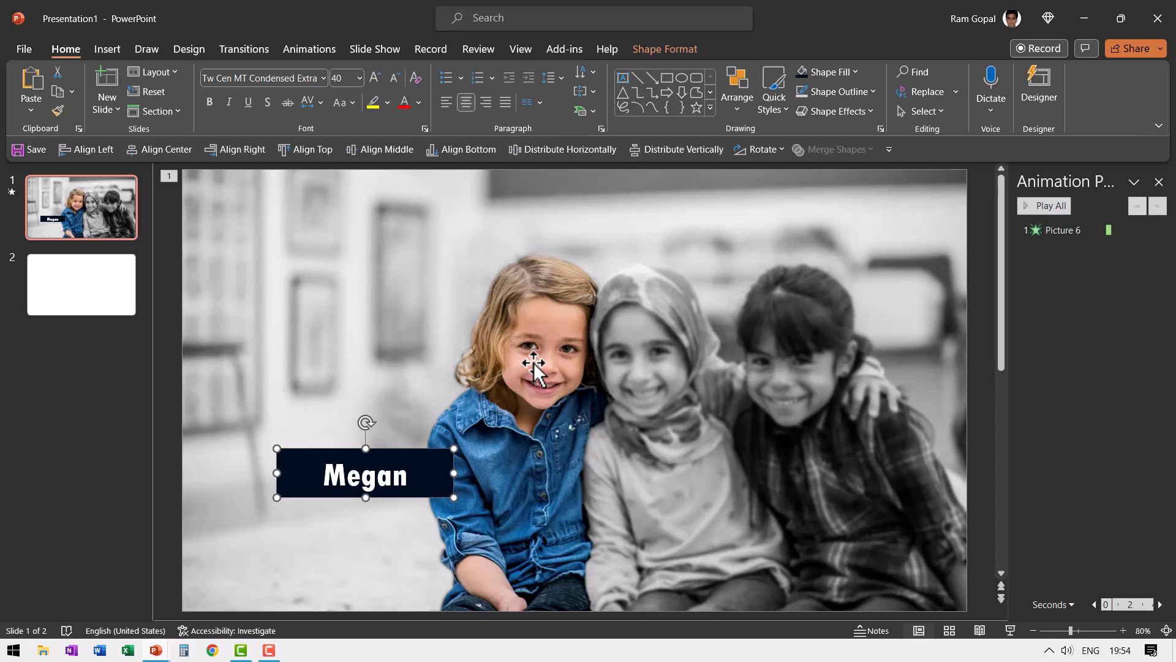
Step: Bring the colour cutout to front over the Megan label, then select the label for animation
right_click(535, 365)
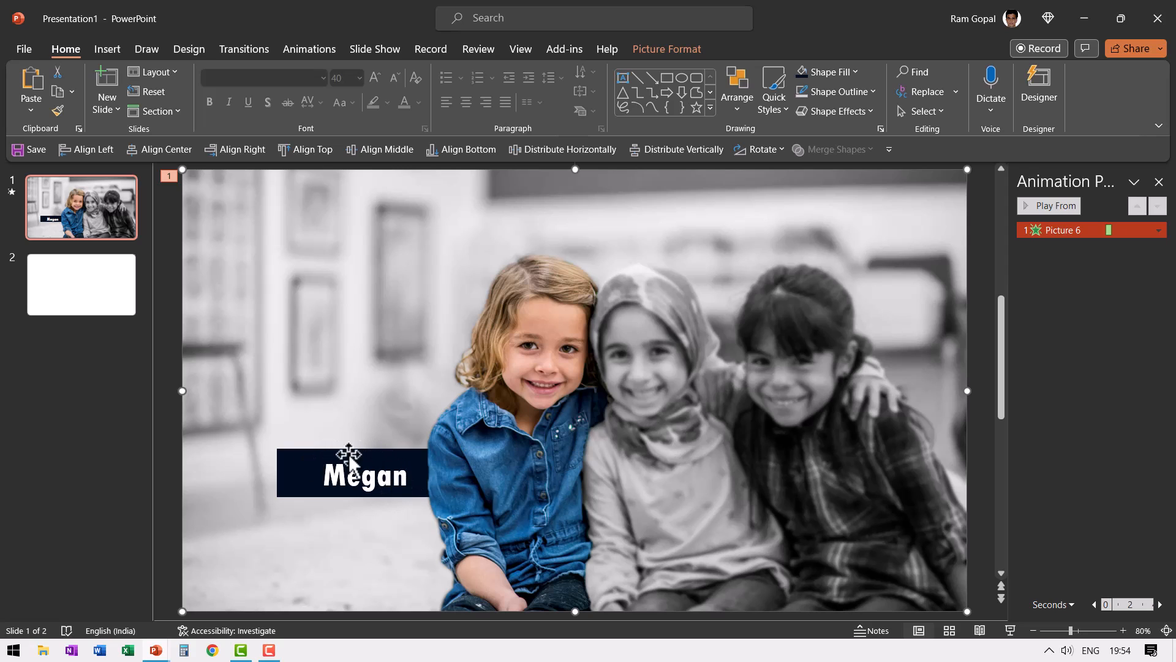
mouse_move(316, 427)
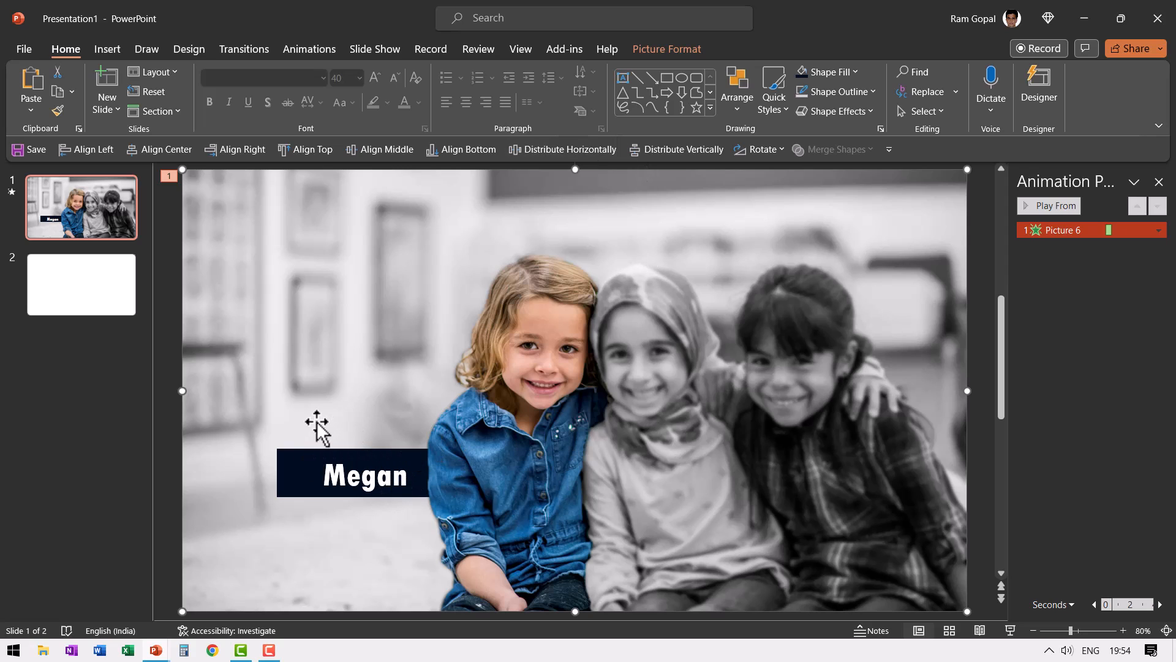
left_click(365, 474)
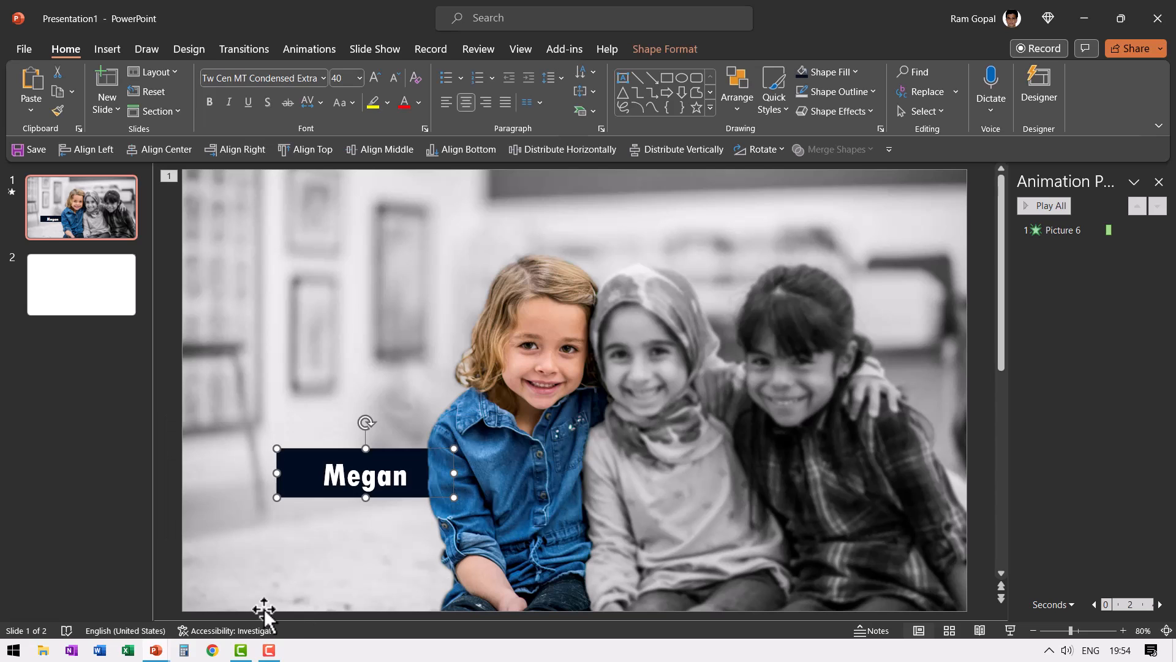
left_click(308, 49)
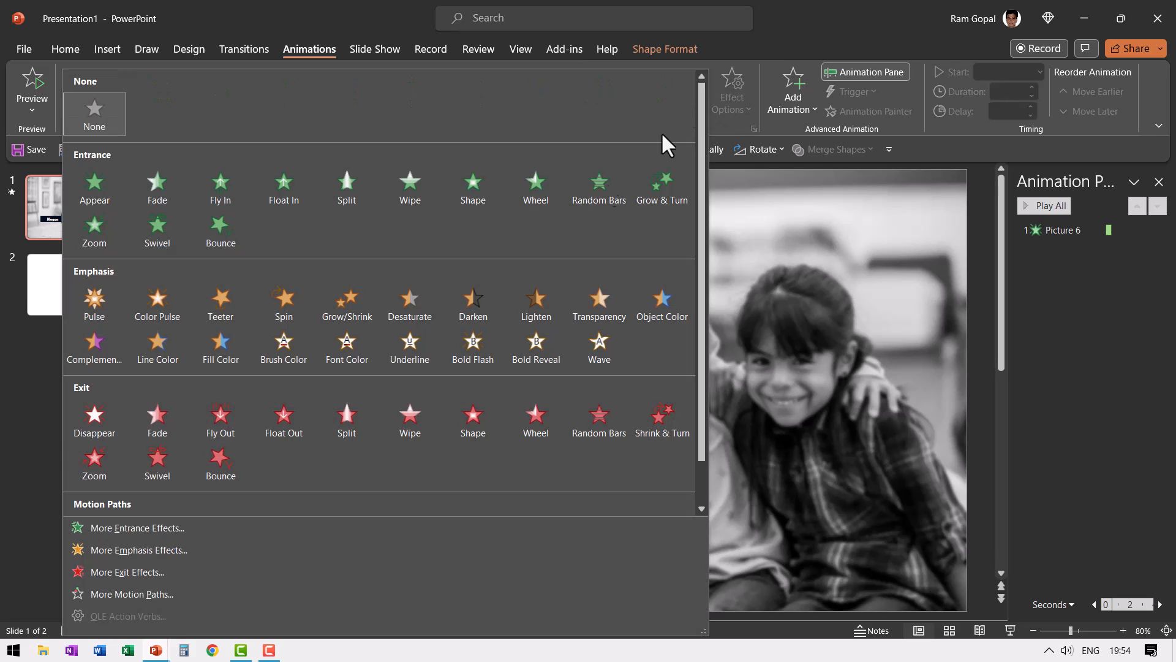
Step: Give the Megan label a Peek In entrance starting After Previous
left_click(137, 529)
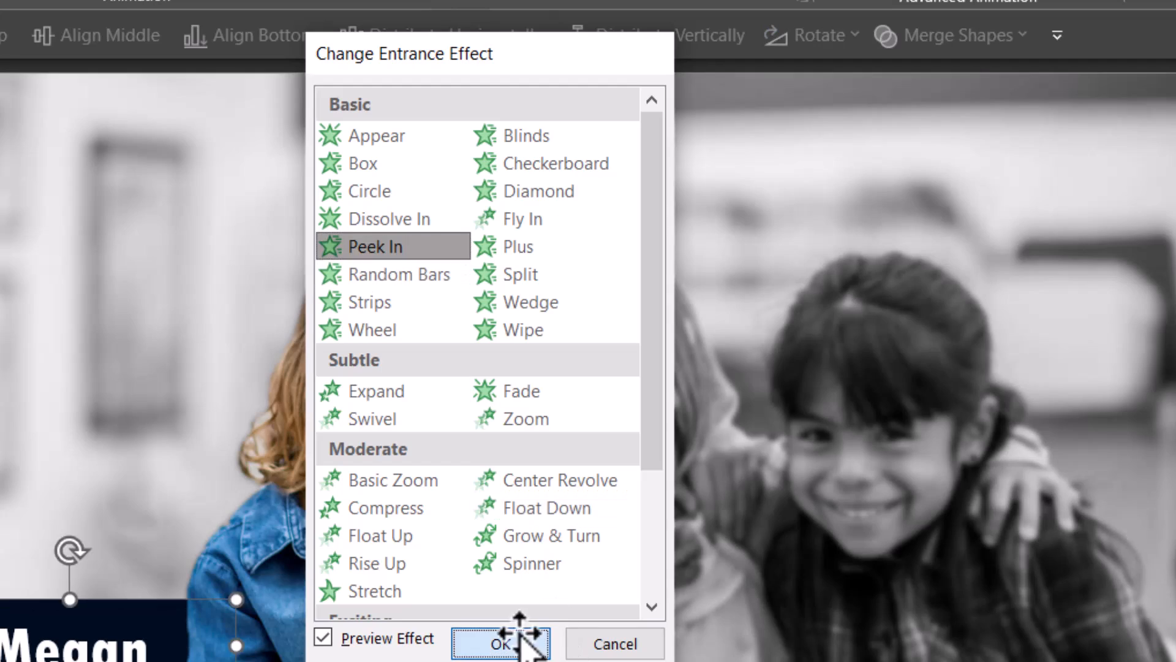
left_click(500, 644)
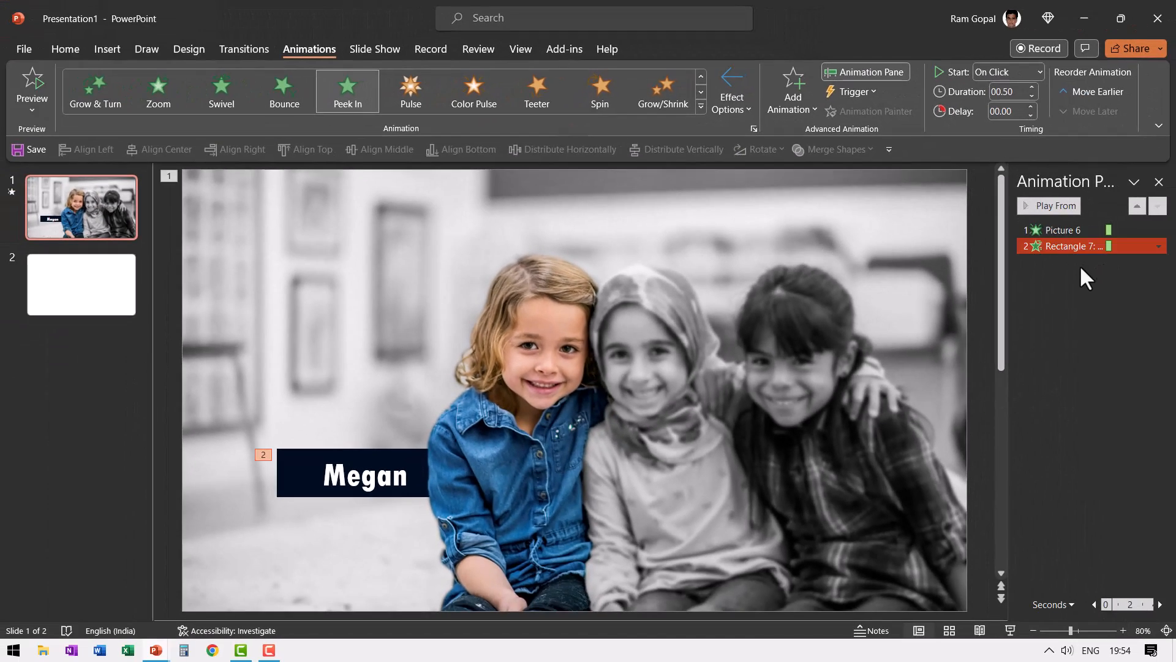
left_click(1005, 72)
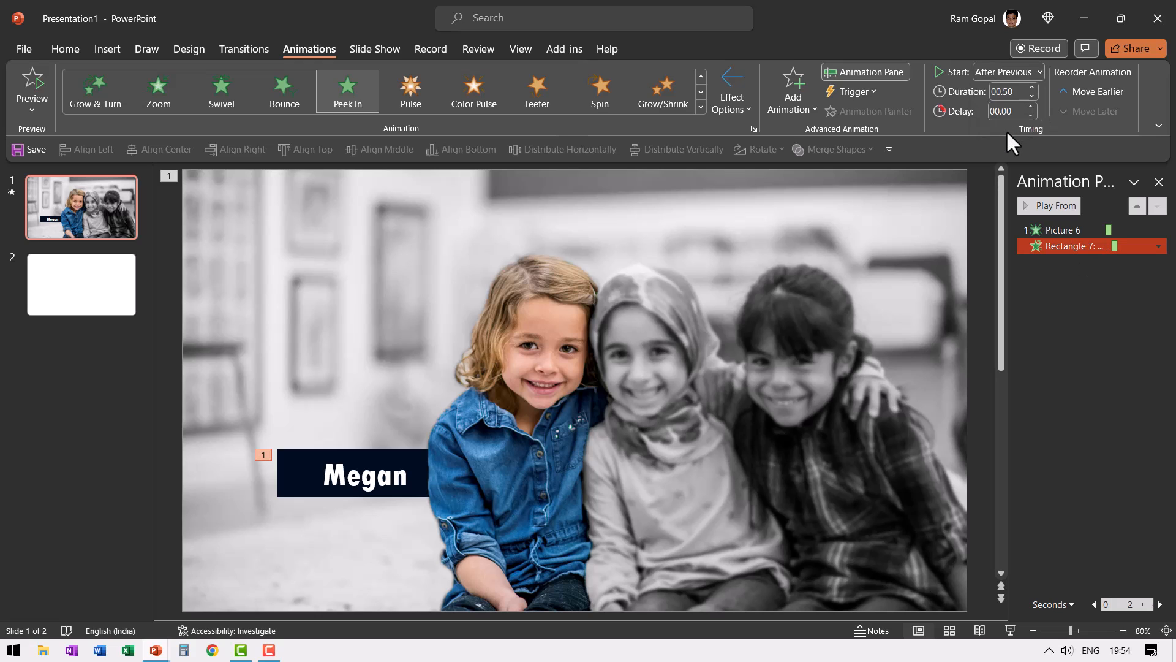
mouse_move(531, 390)
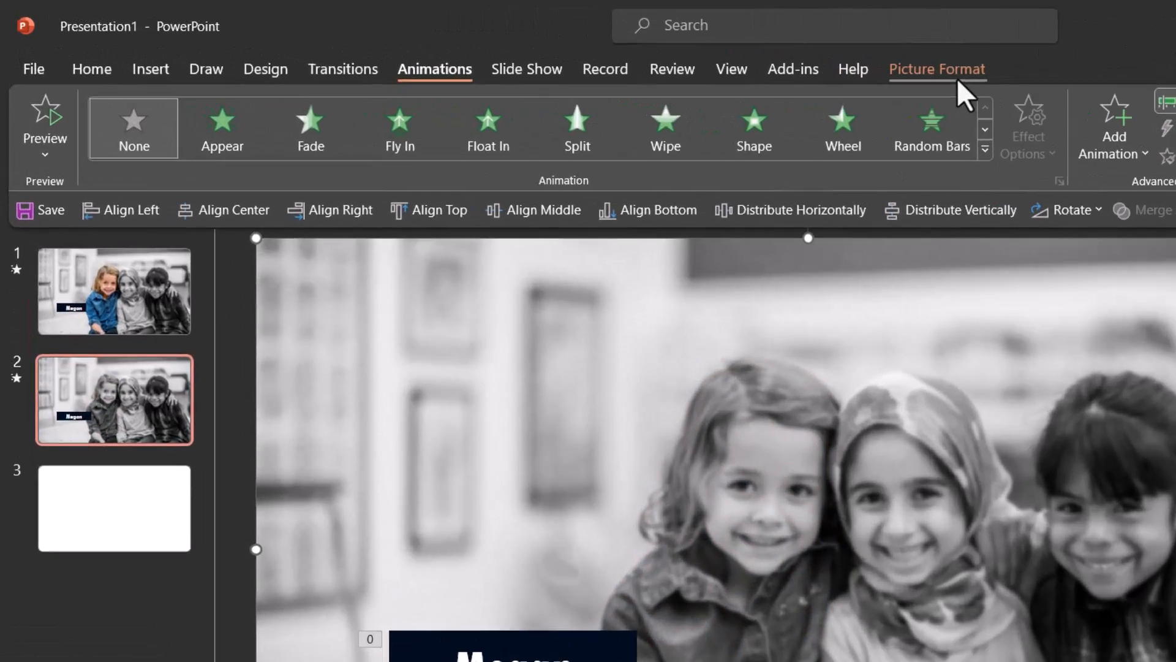
Step: Open Picture Format for the photo on the duplicated slide 2
left_click(936, 68)
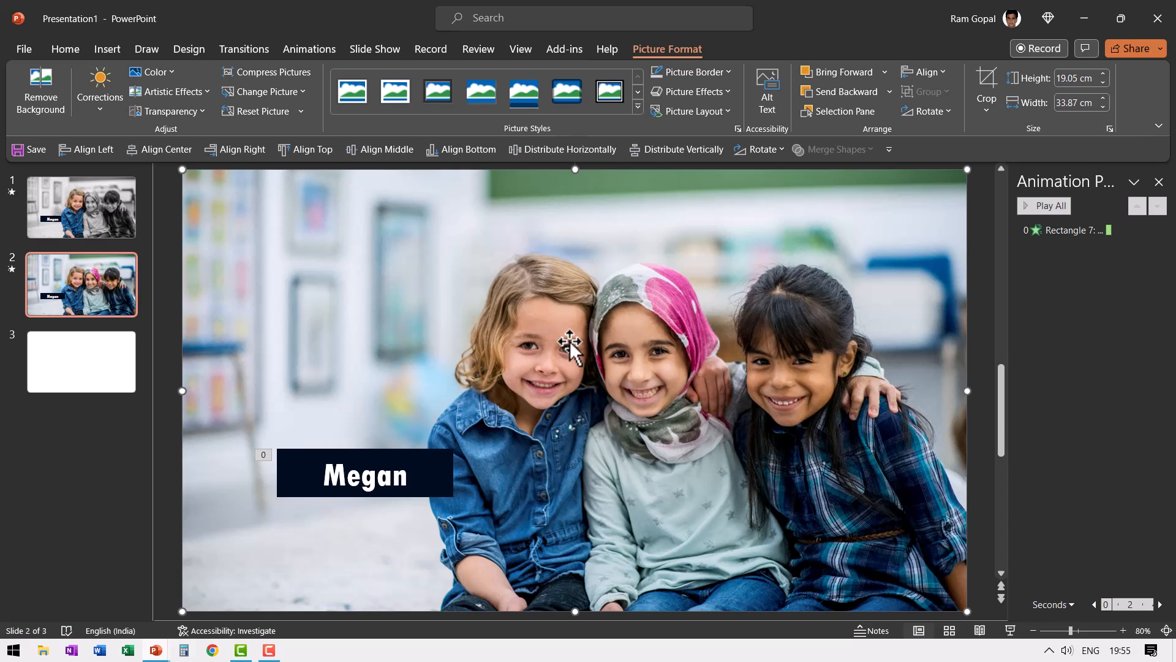
mouse_move(626, 345)
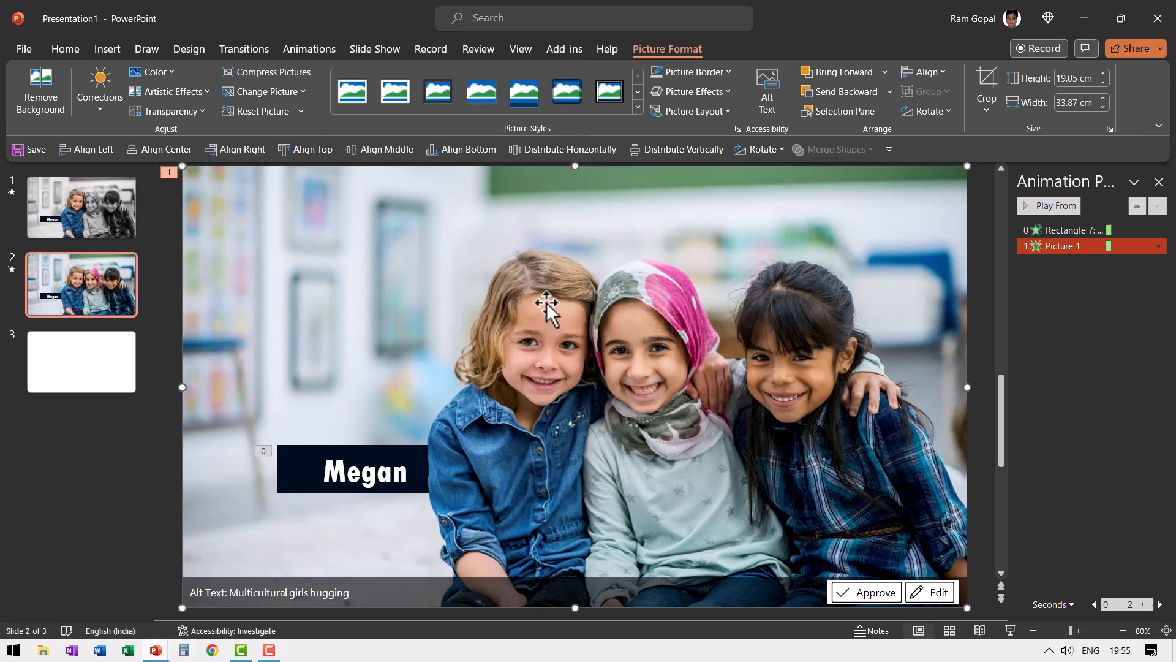
mouse_move(585, 164)
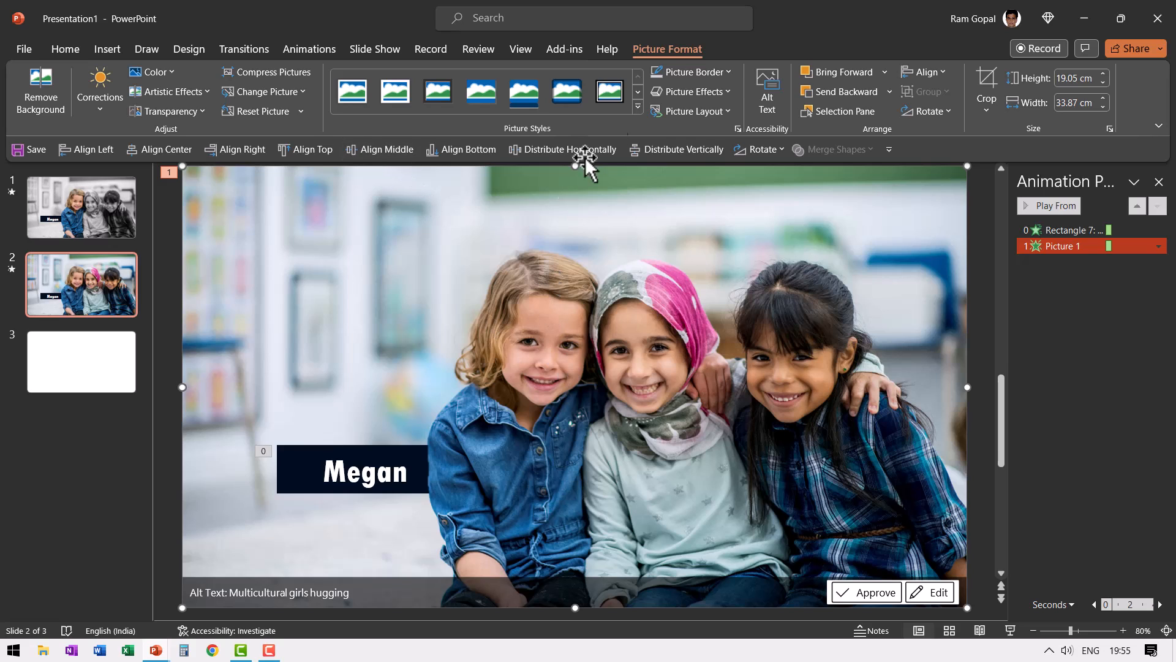
mouse_move(155, 73)
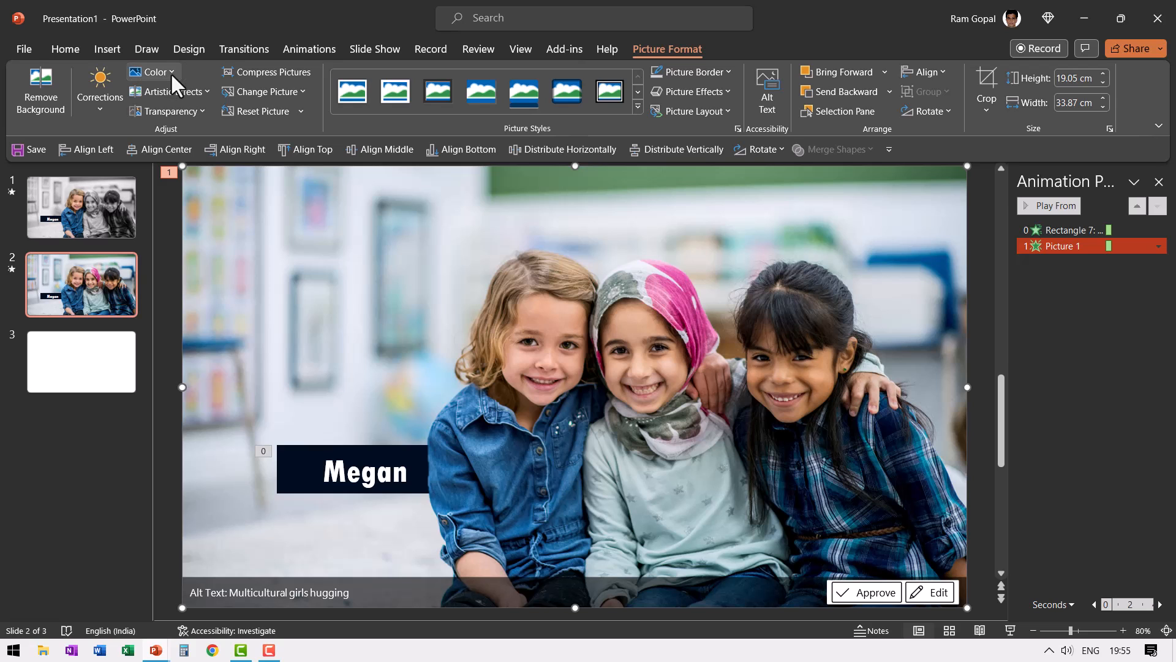
Step: Recolour the pasted cutout on slide 2 to Grayscale
left_click(153, 71)
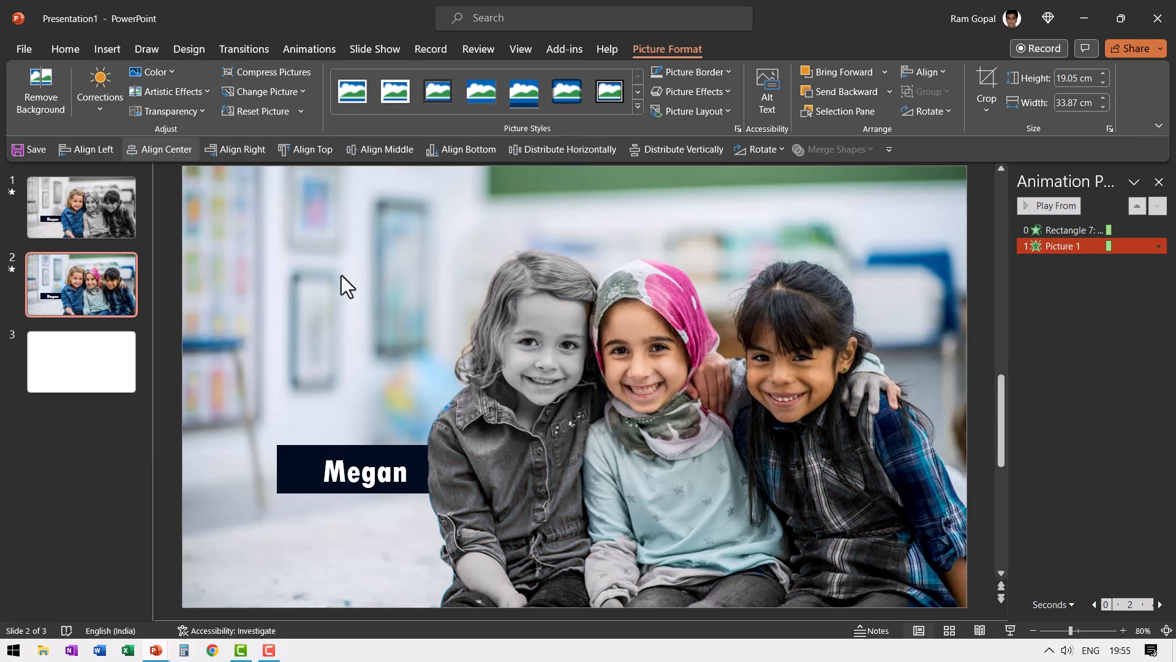